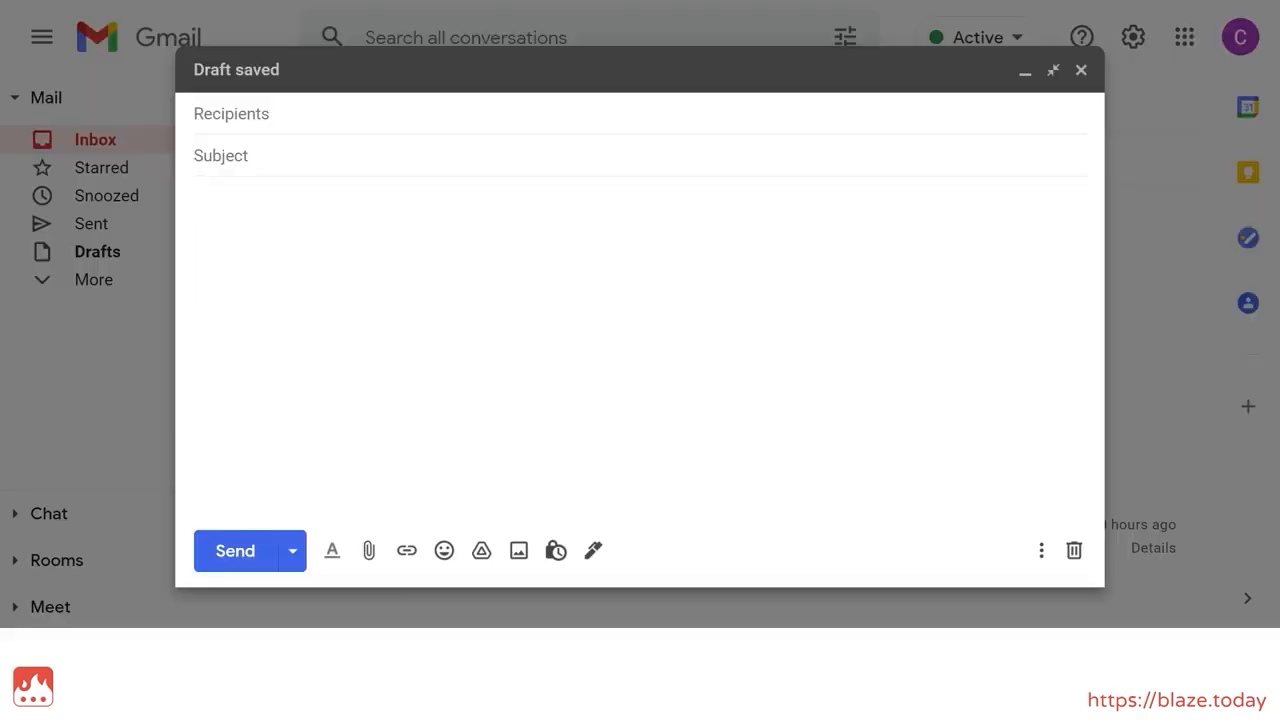
Step: Expand /tbb in Gmail and fill name 'Mik', purchasing reason, and 24 June training date
type("/f")
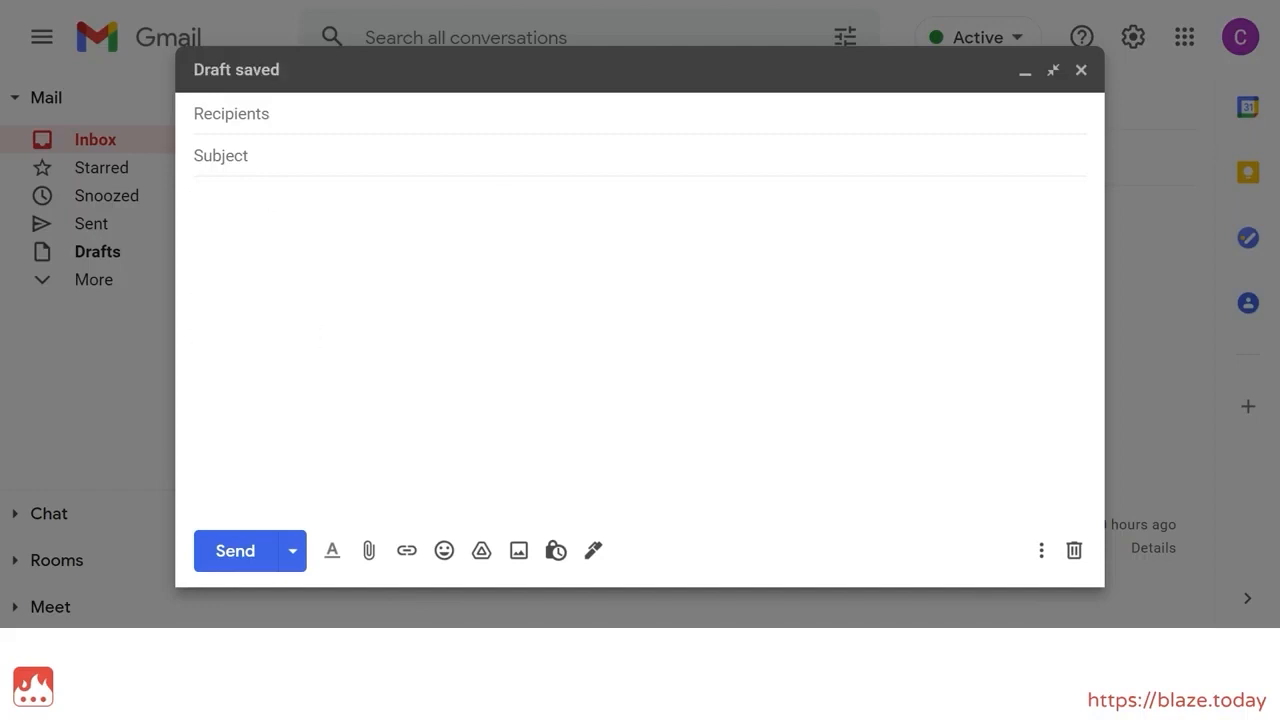
type("/")
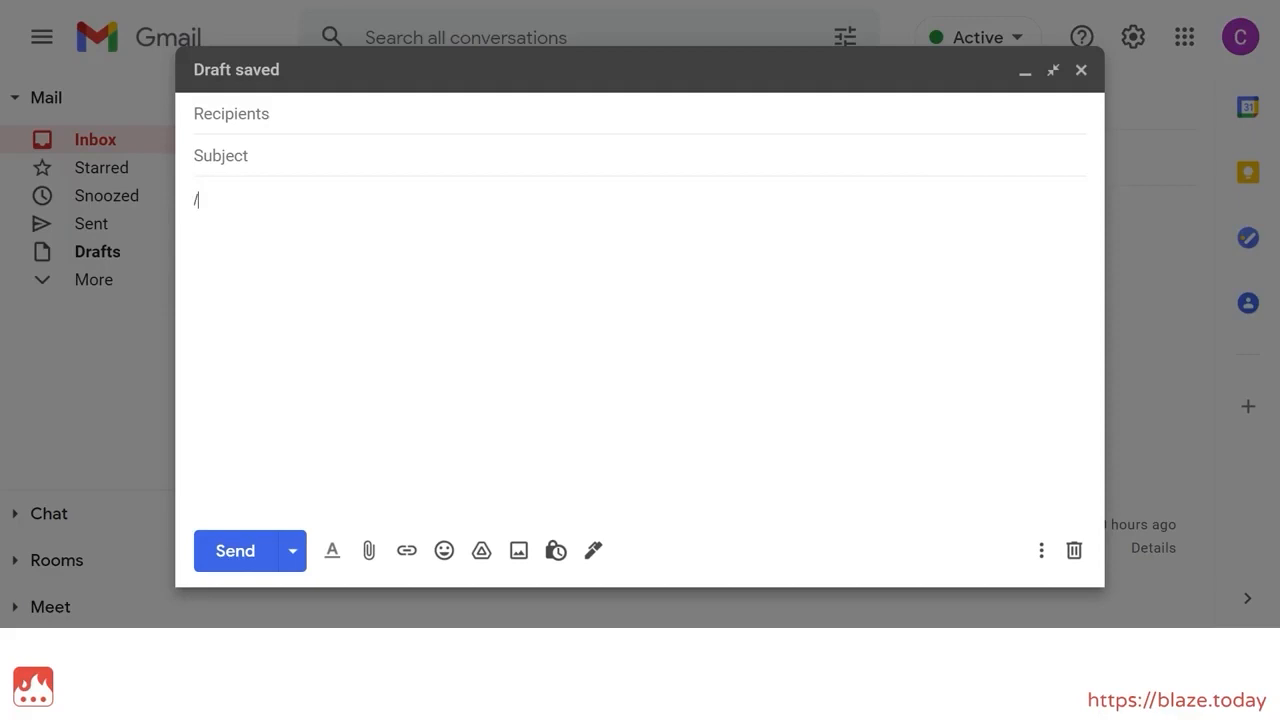
type("tb")
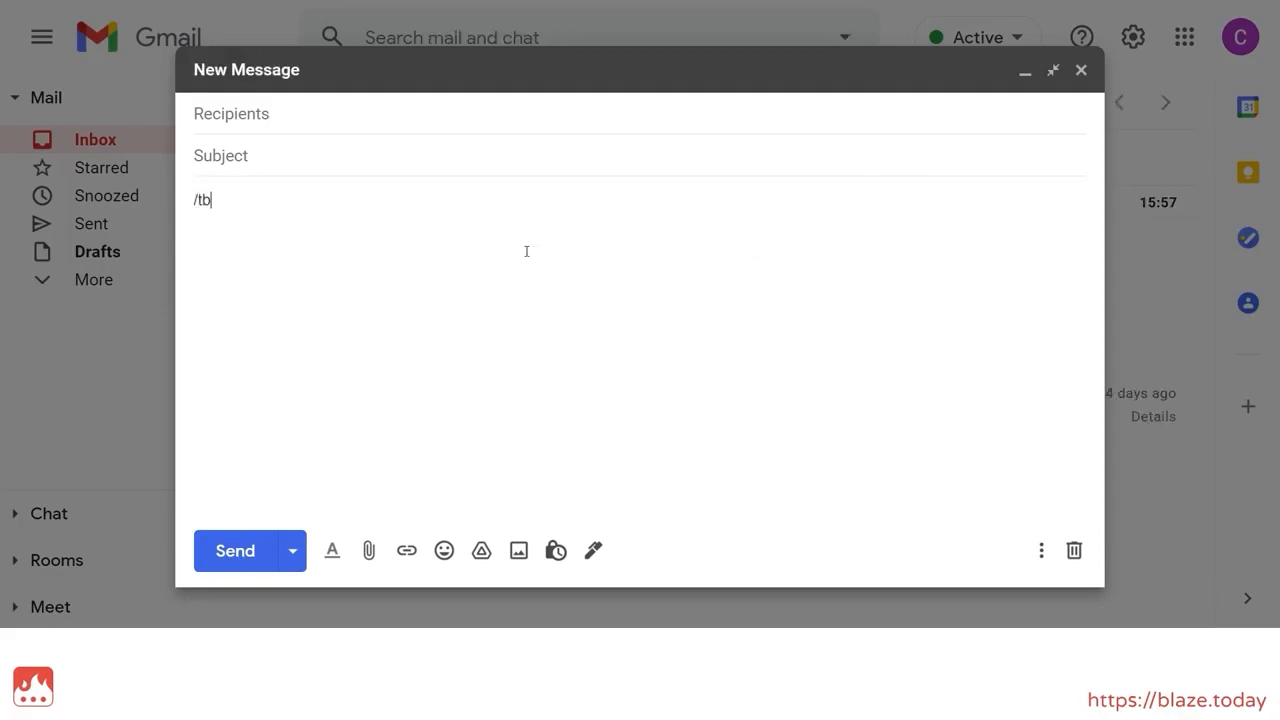
type("b")
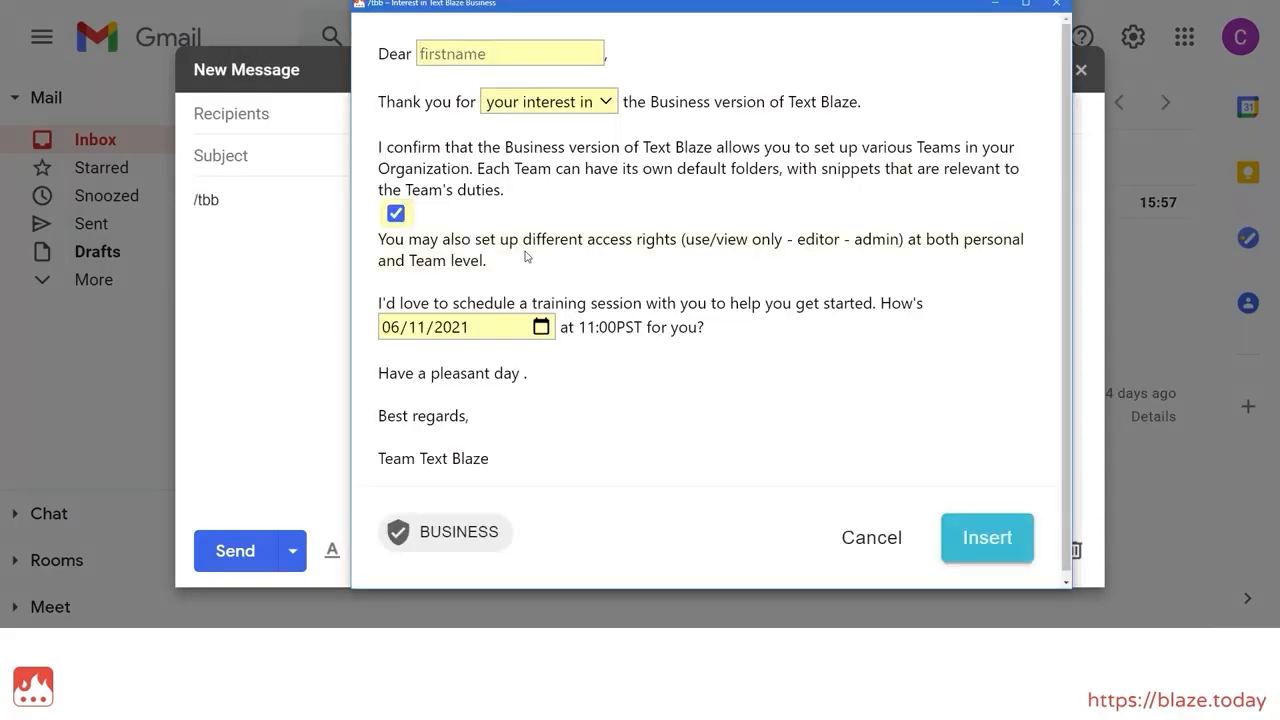
type("Mik")
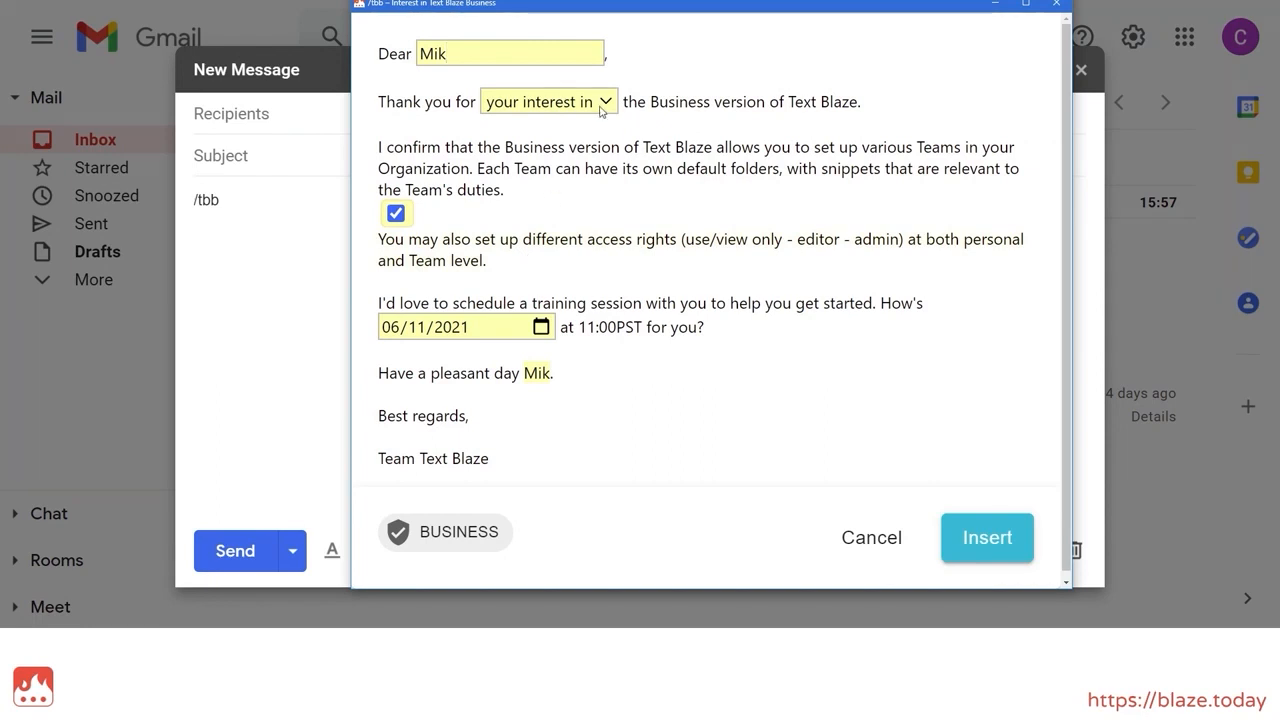
left_click(547, 101)
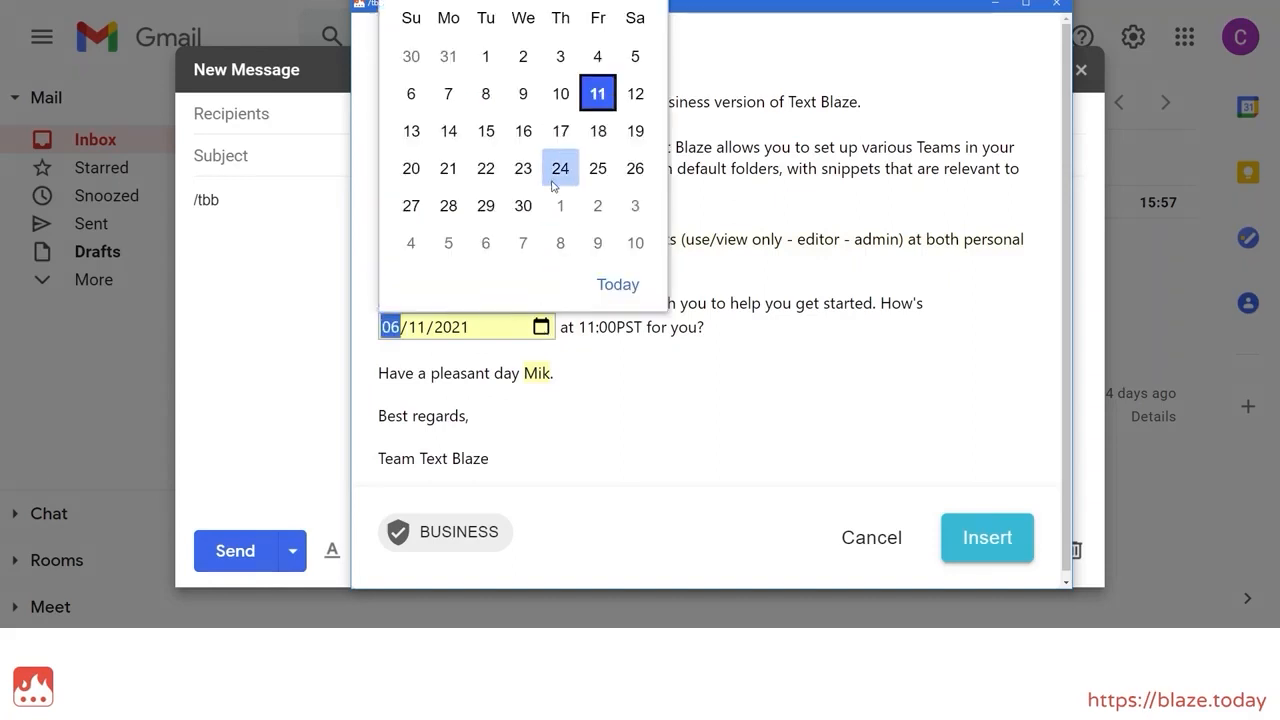
left_click(560, 168)
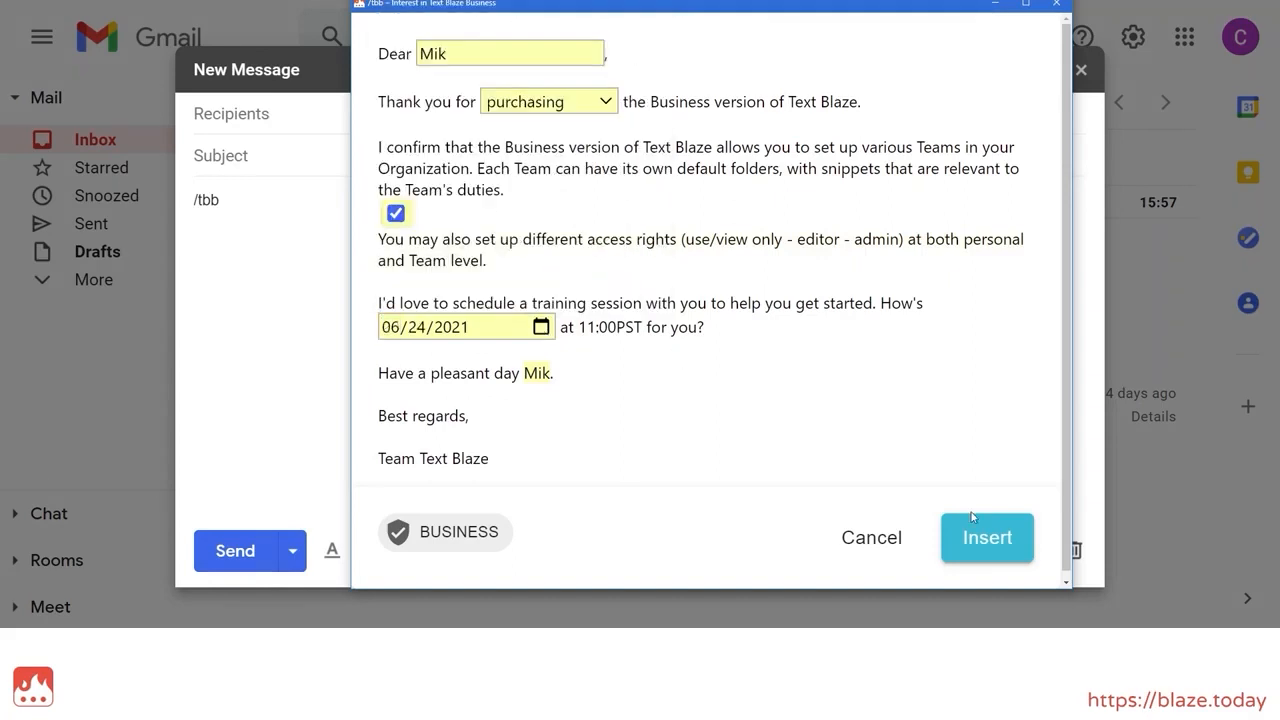
Step: Insert the filled business-interest snippet into the Gmail draft
left_click(987, 538)
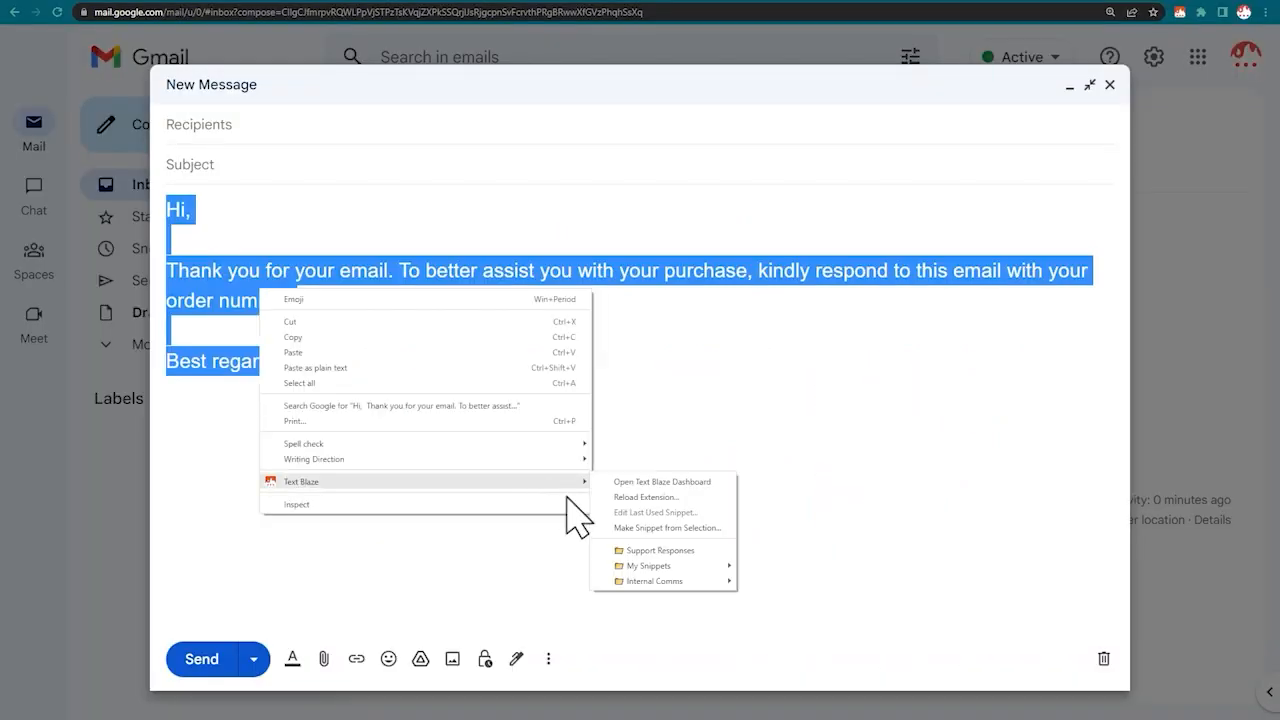
Step: Make a snippet from the selected reply, labelled 'Ask for order number' with shortcut /afon
left_click(666, 527)
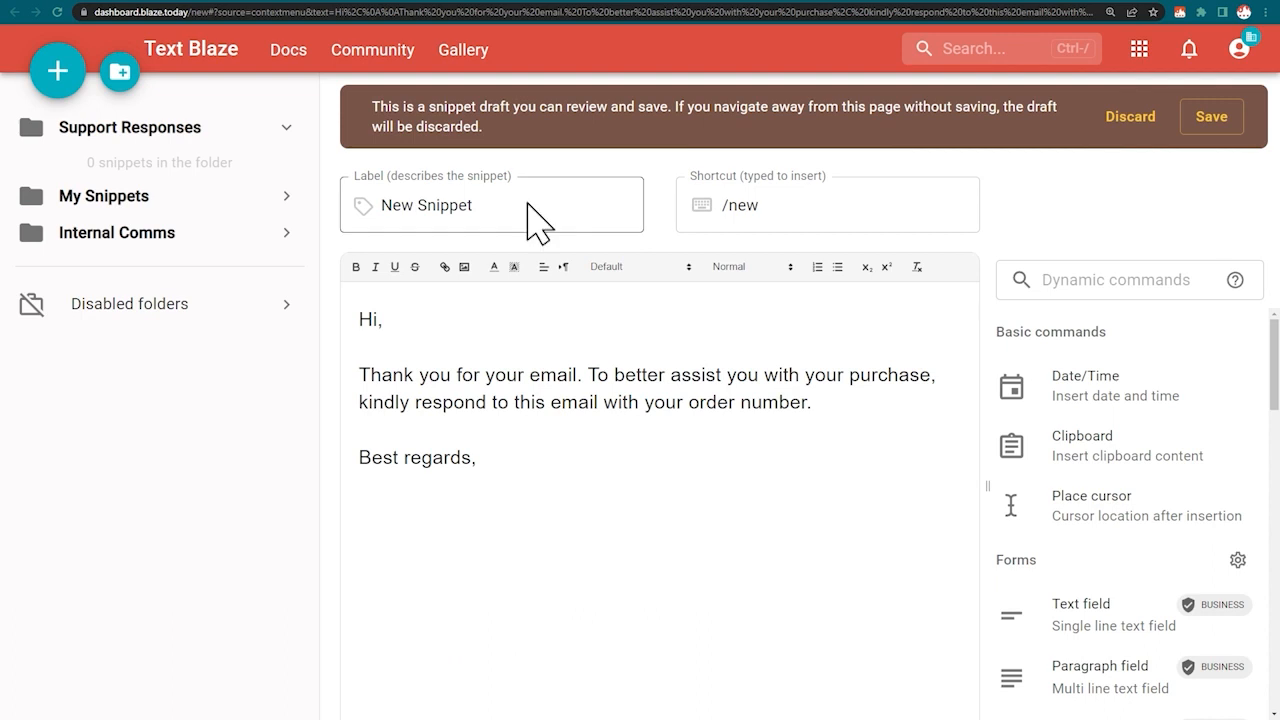
type("Ask for or")
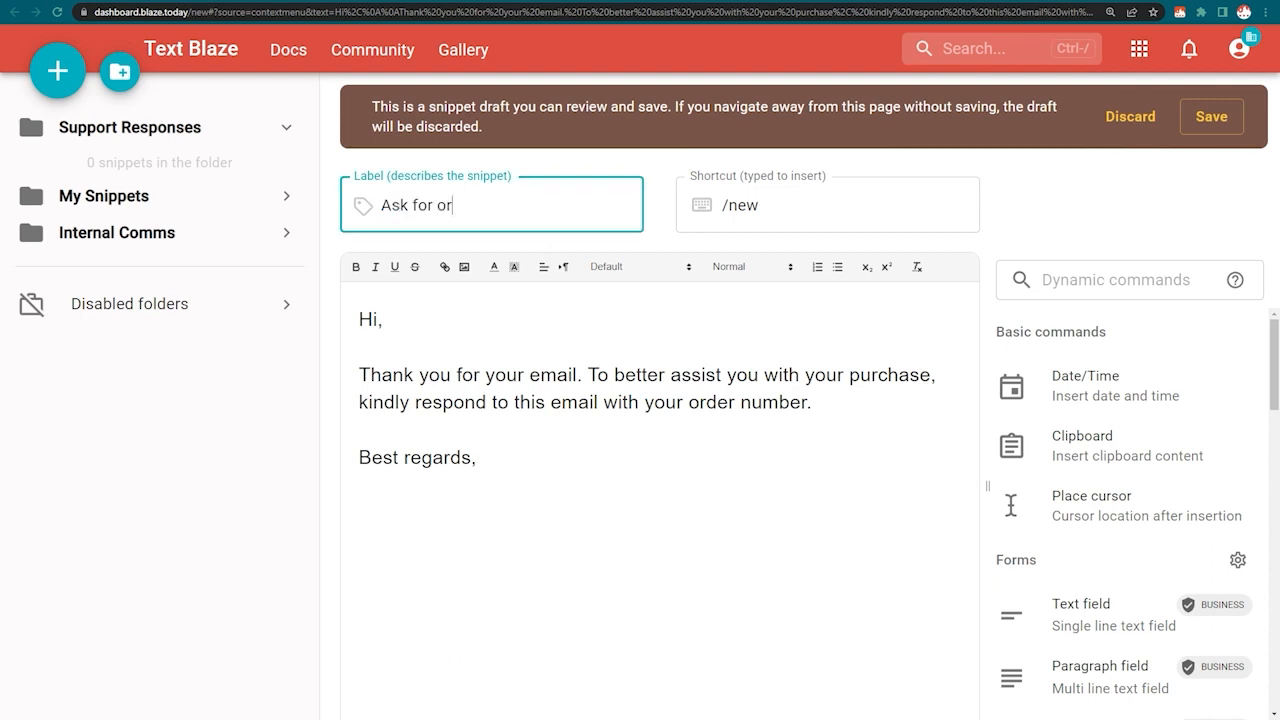
left_click(827, 204)
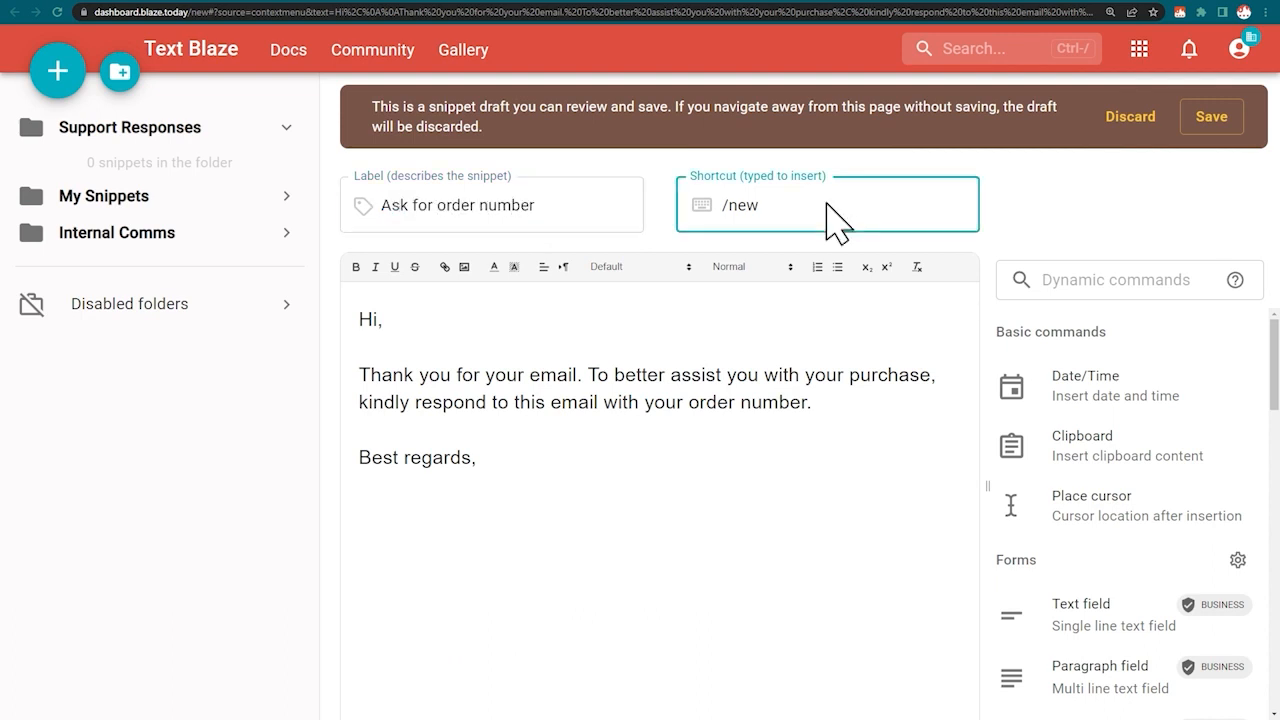
type("afon")
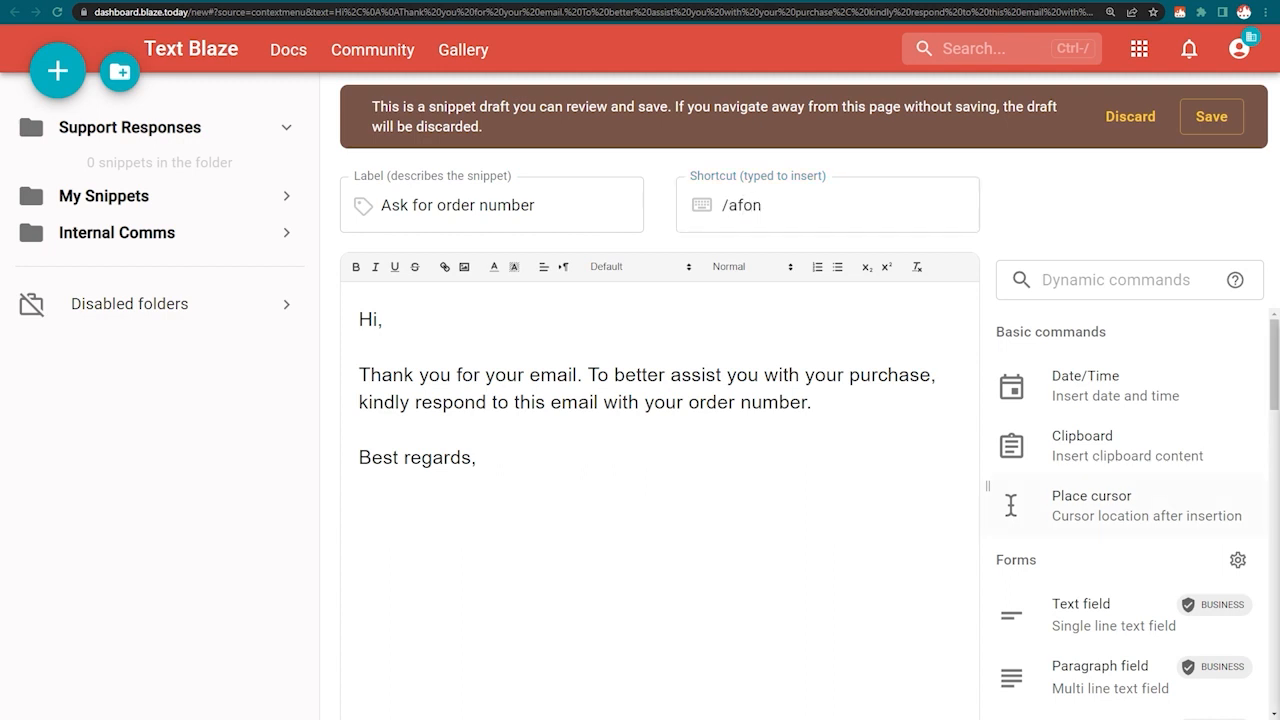
left_click(1211, 116)
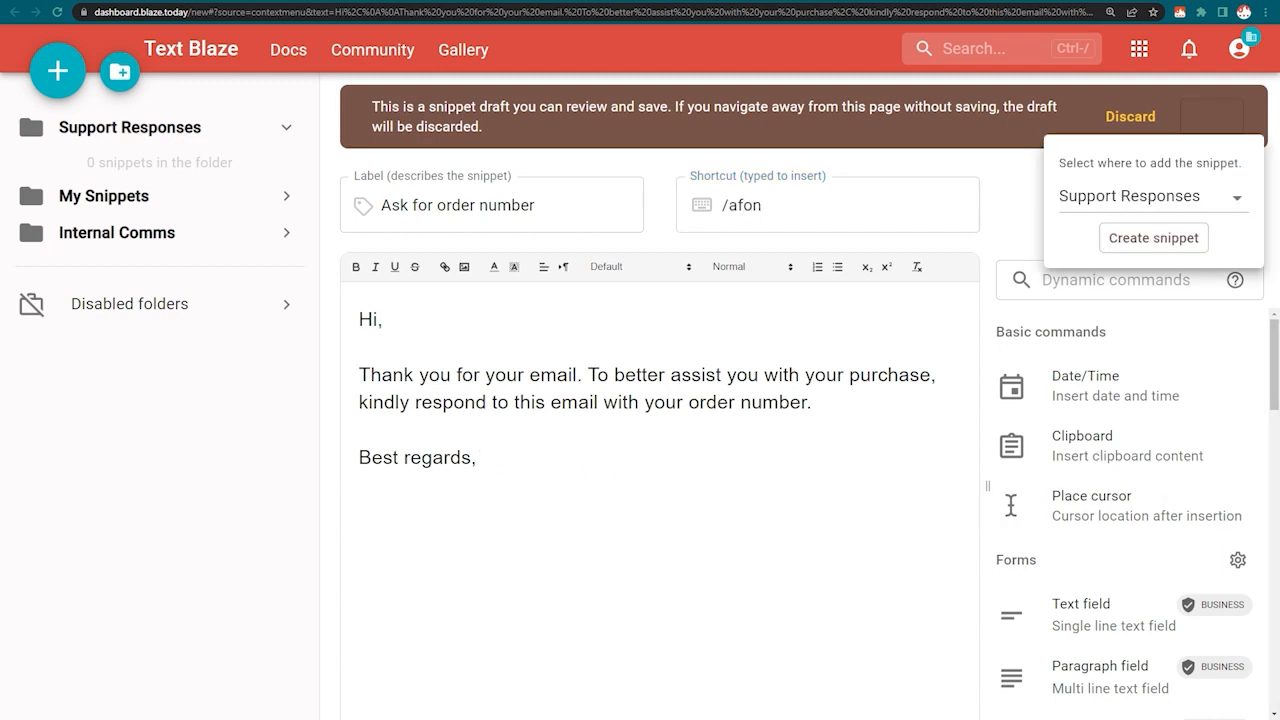
left_click(1153, 237)
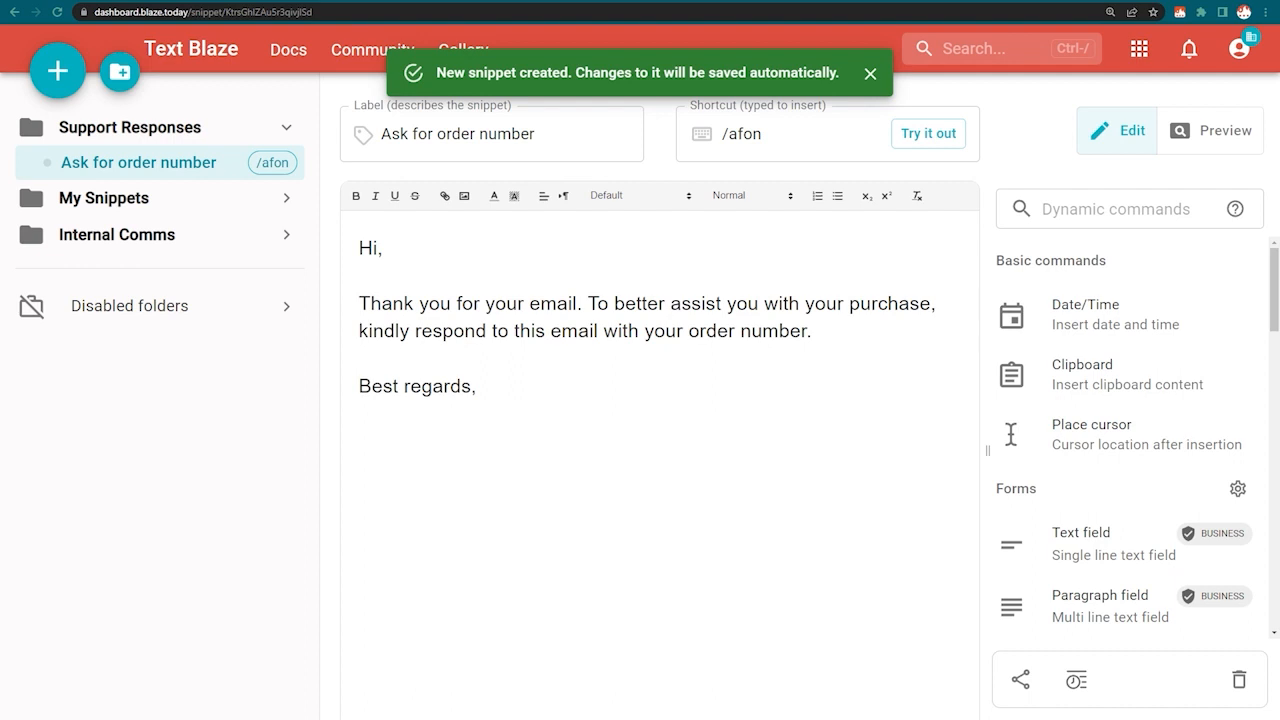
left_click(870, 73)
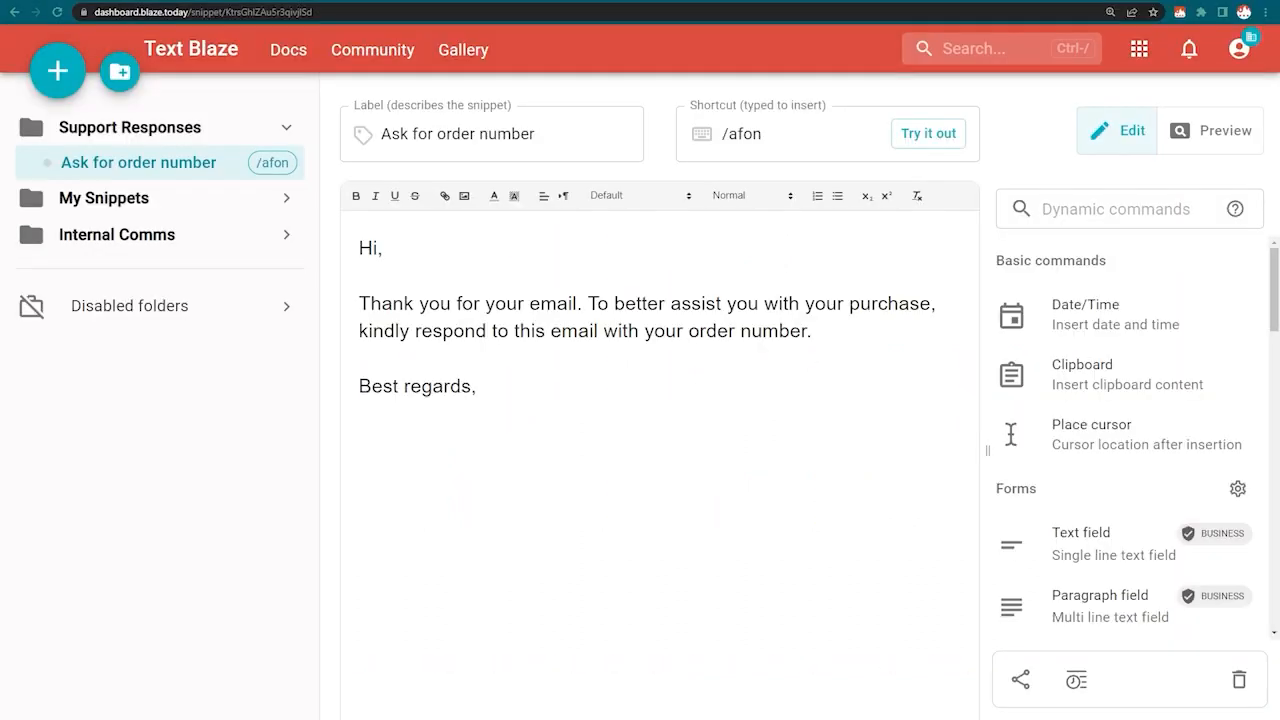
Step: Open the Support Responses folder and its Interest in Text Blaze Business snippet
left_click(128, 127)
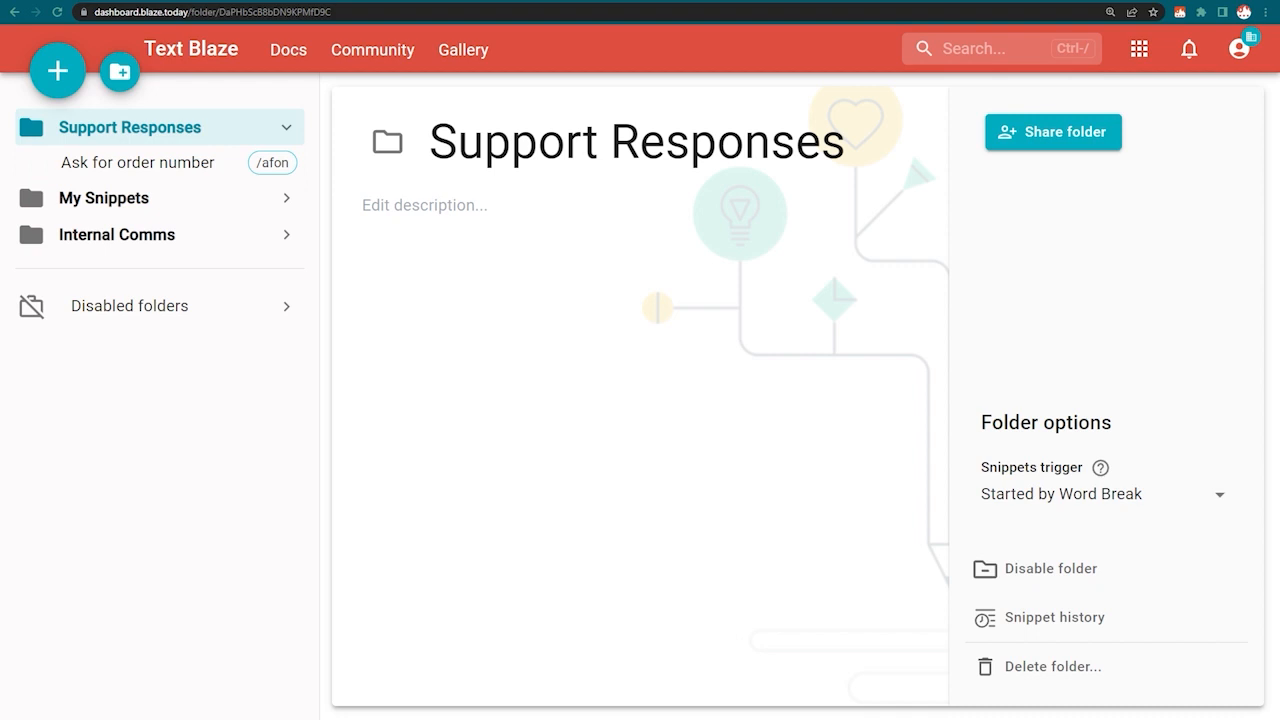
left_click(1052, 131)
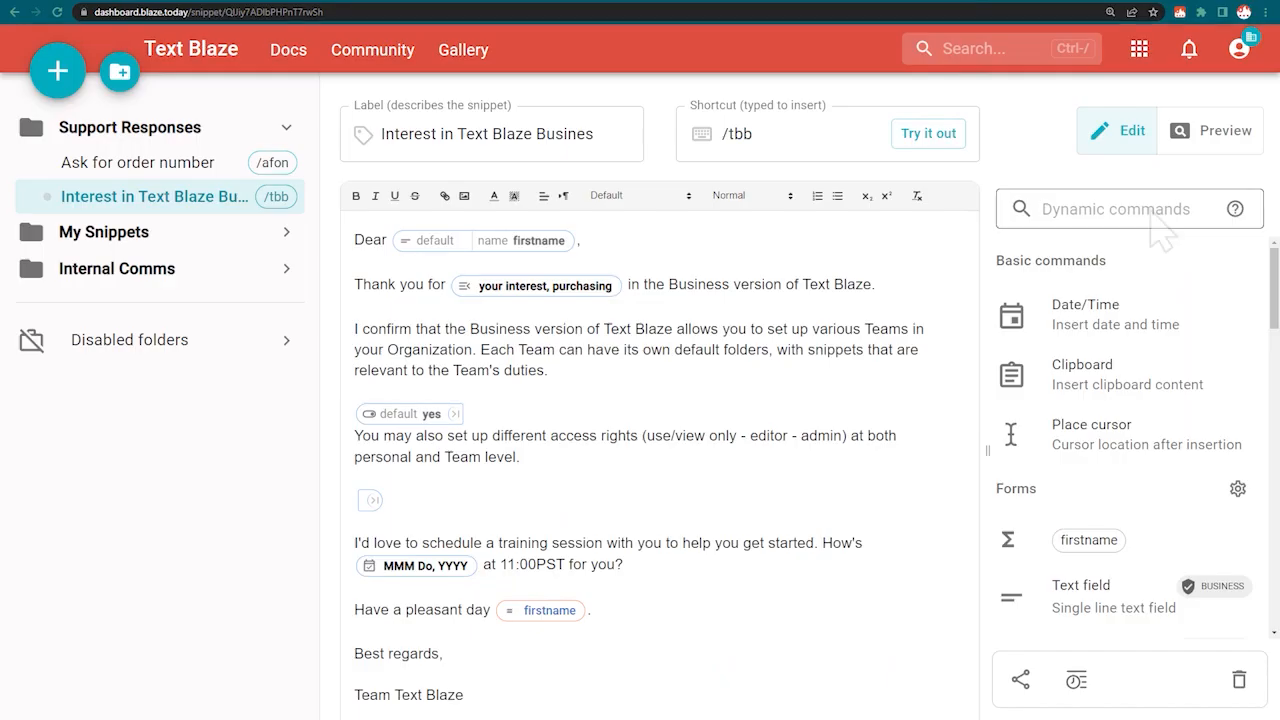
type("form")
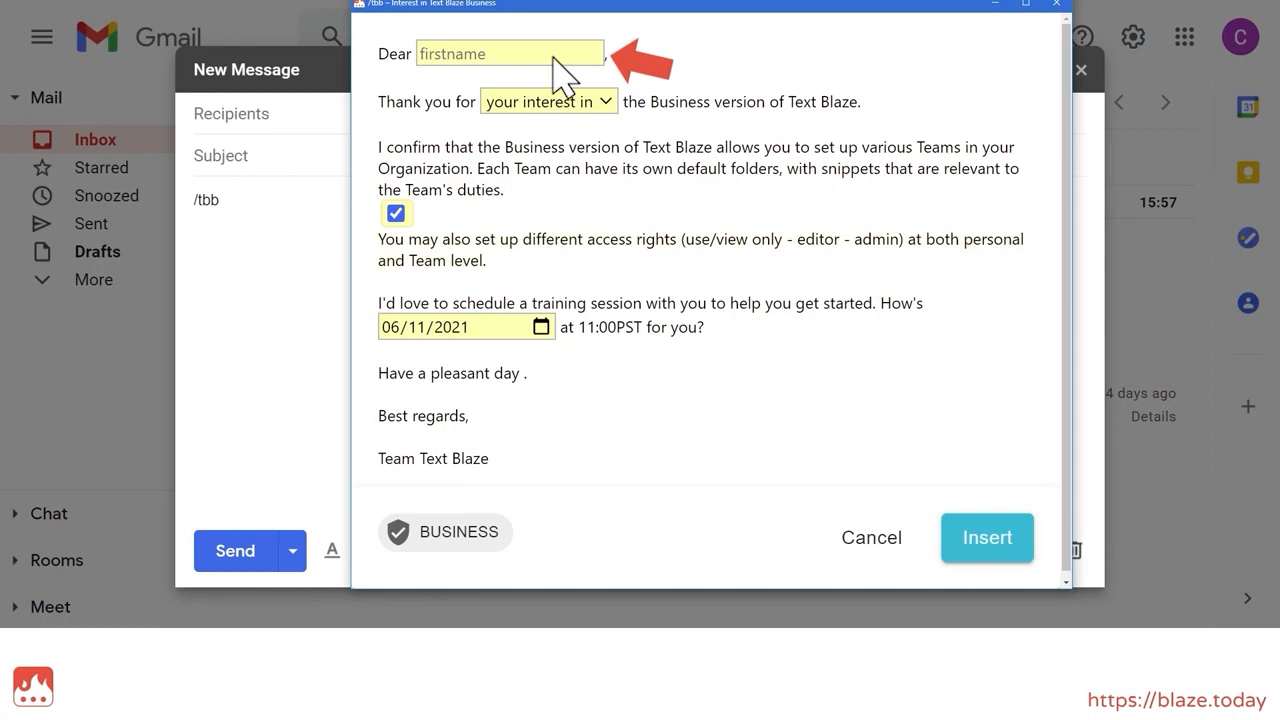
Step: Enter name 'Mik', choose purchasing, tick the access-rights checkbox, and pick training date 24
type("Mi")
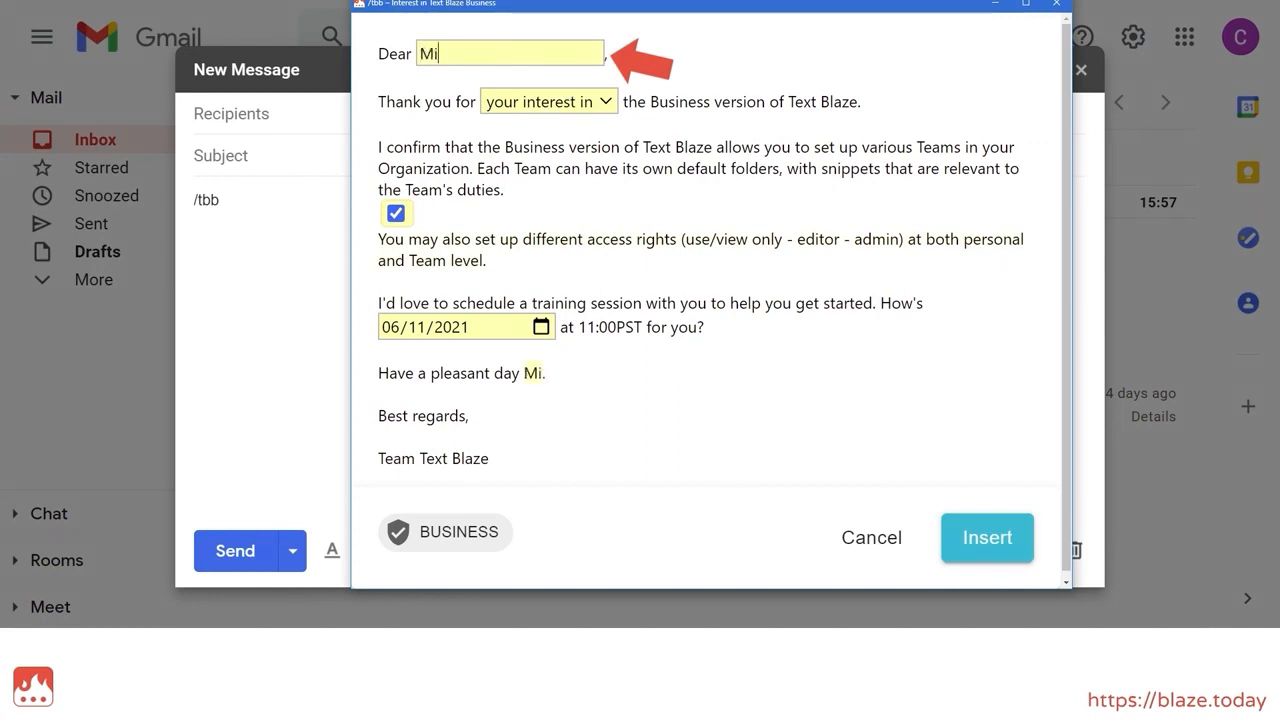
type("k")
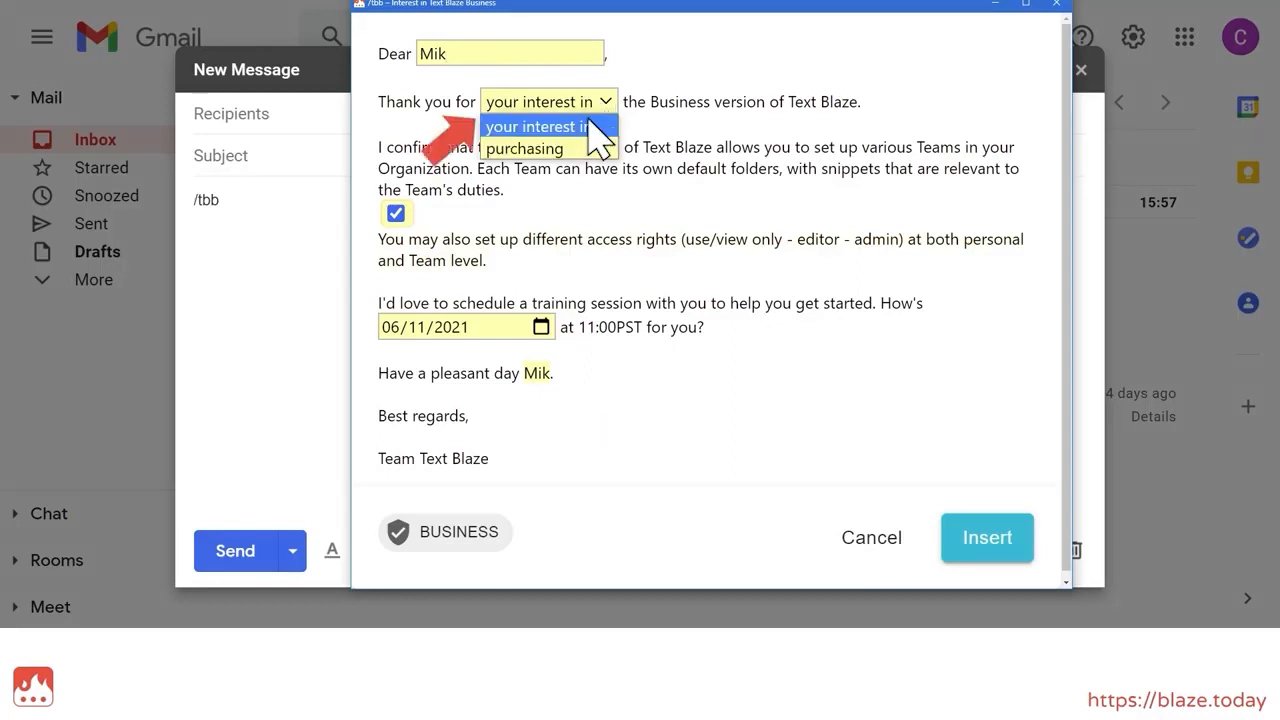
left_click(524, 148)
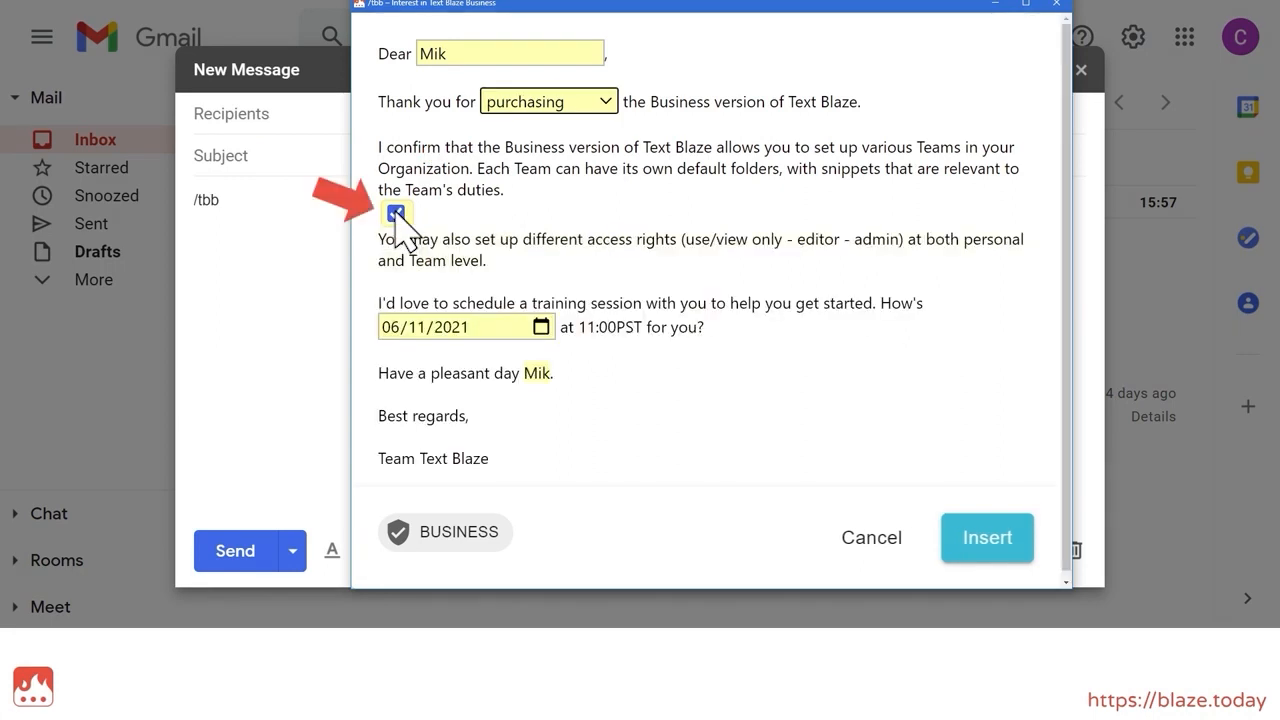
left_click(396, 213)
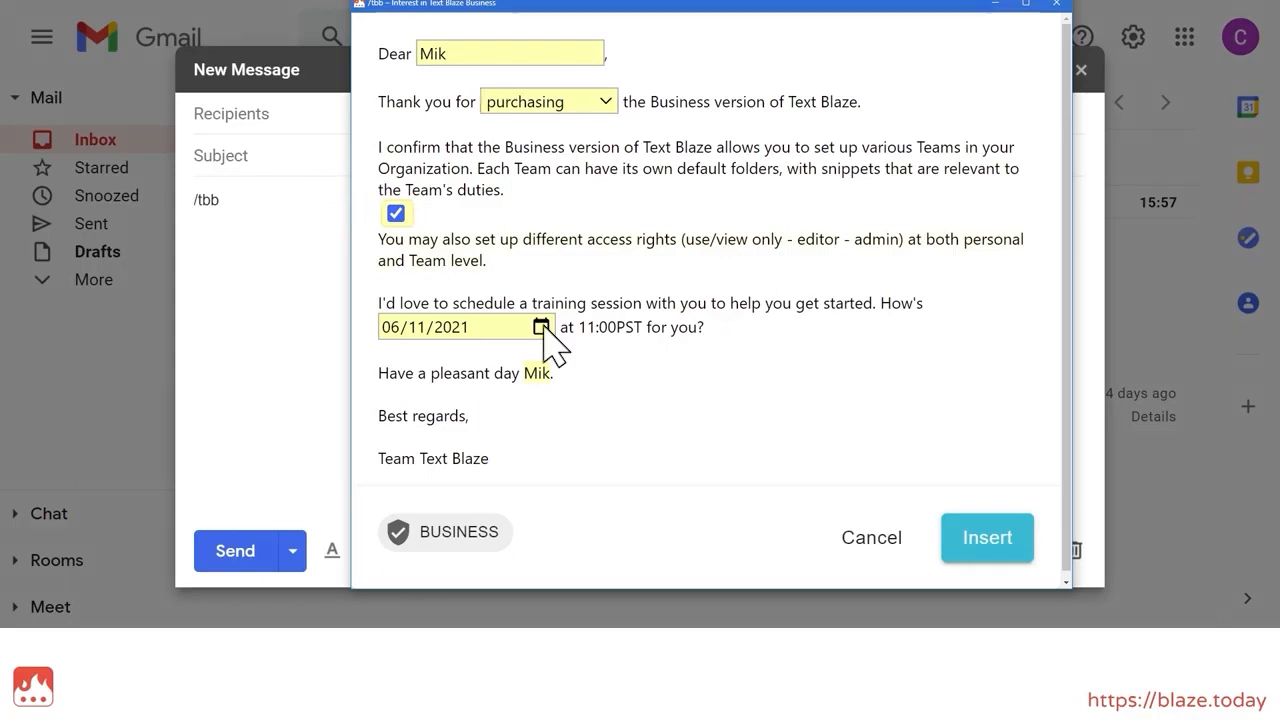
left_click(541, 326)
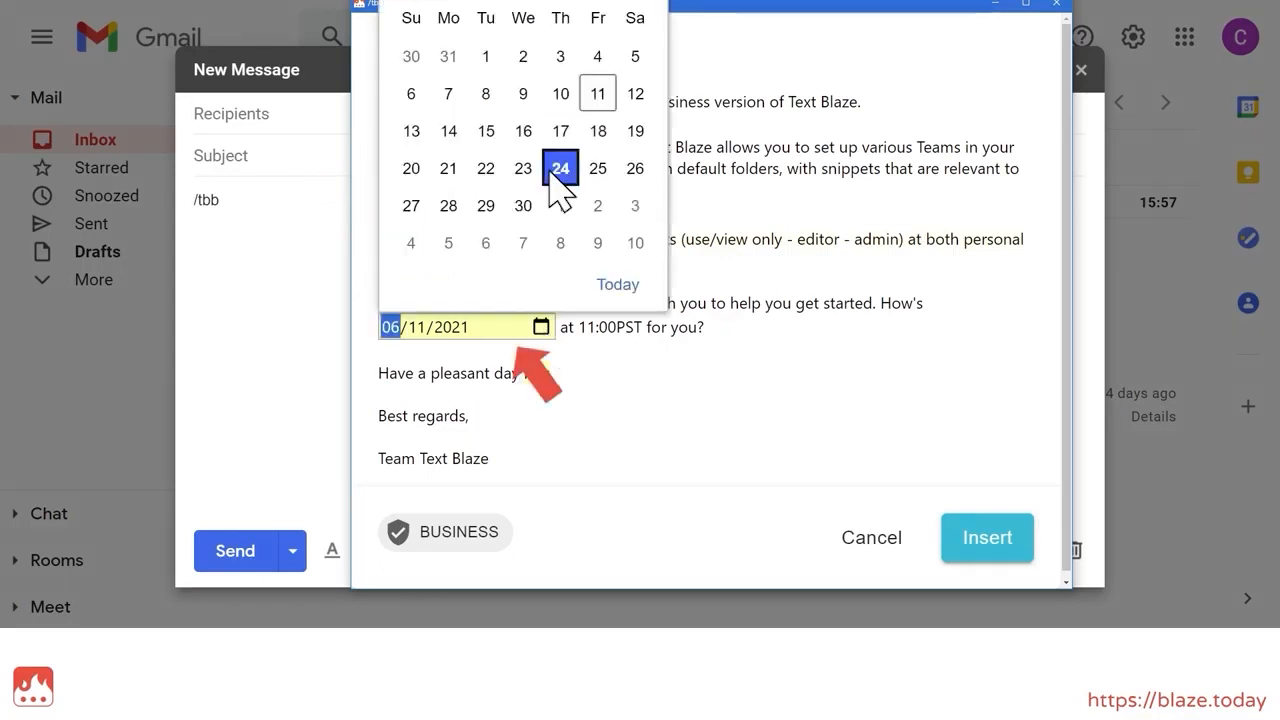
left_click(987, 538)
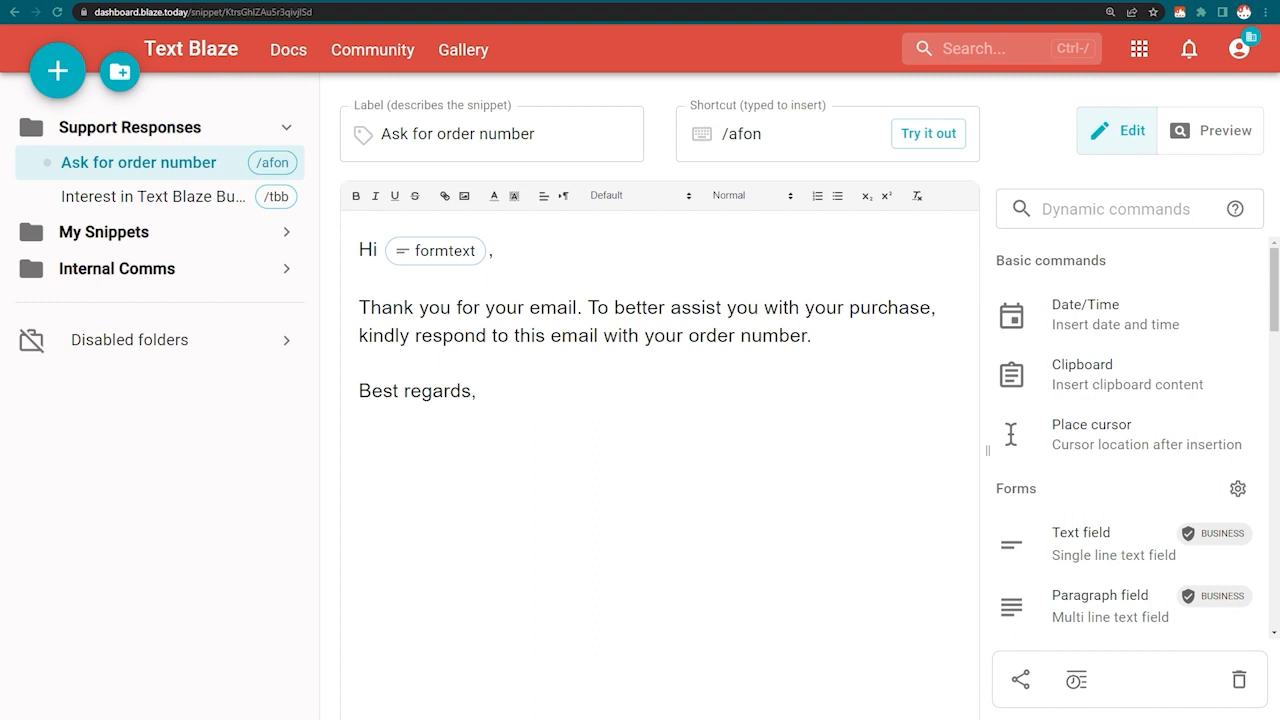
Step: Insert a note command reading 'Don't forget to change the name :-)'
type("note")
type("Don't forget to change the name :-)")
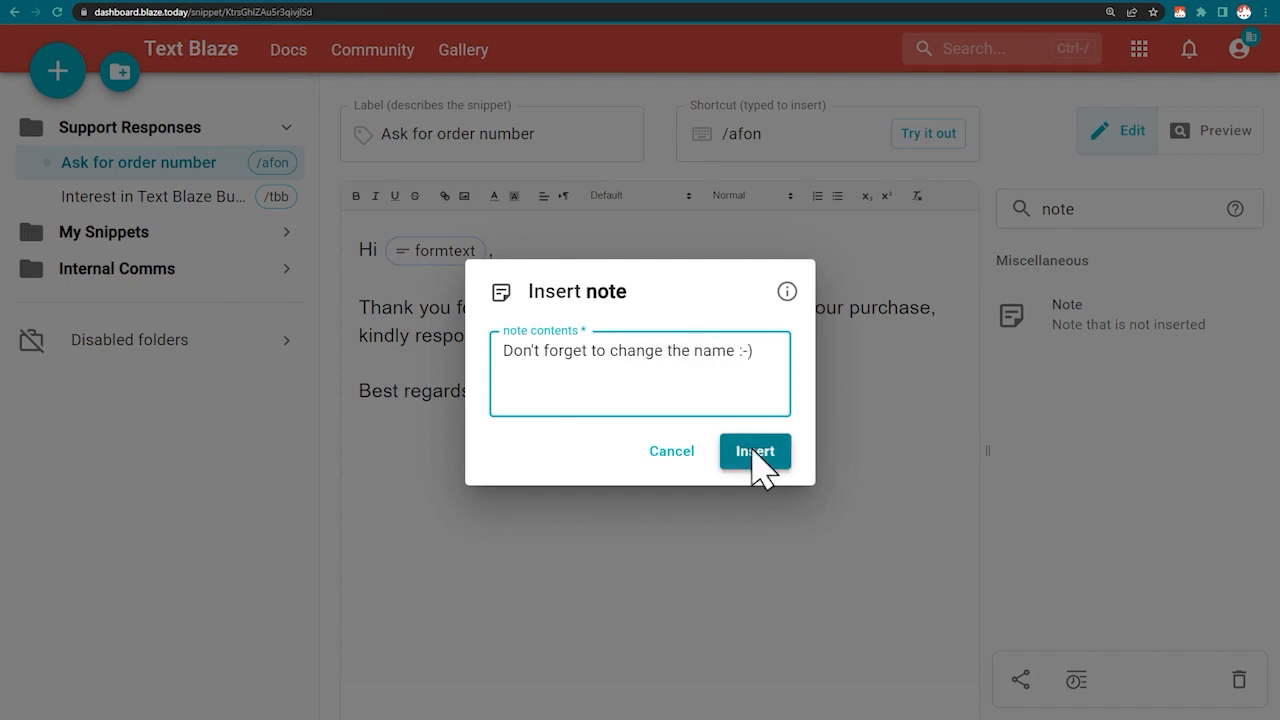
left_click(755, 451)
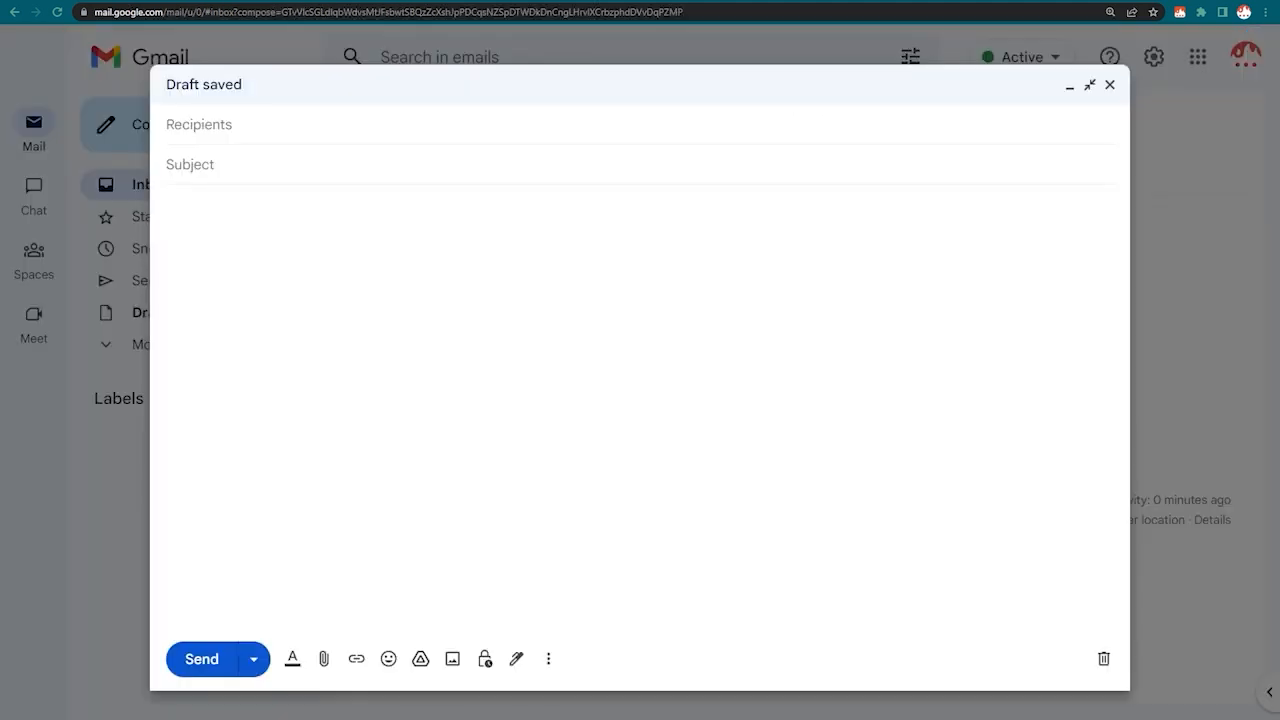
Step: Expand /afon in the Gmail message with first name 'Jamie' and insert the reply
type("/afon")
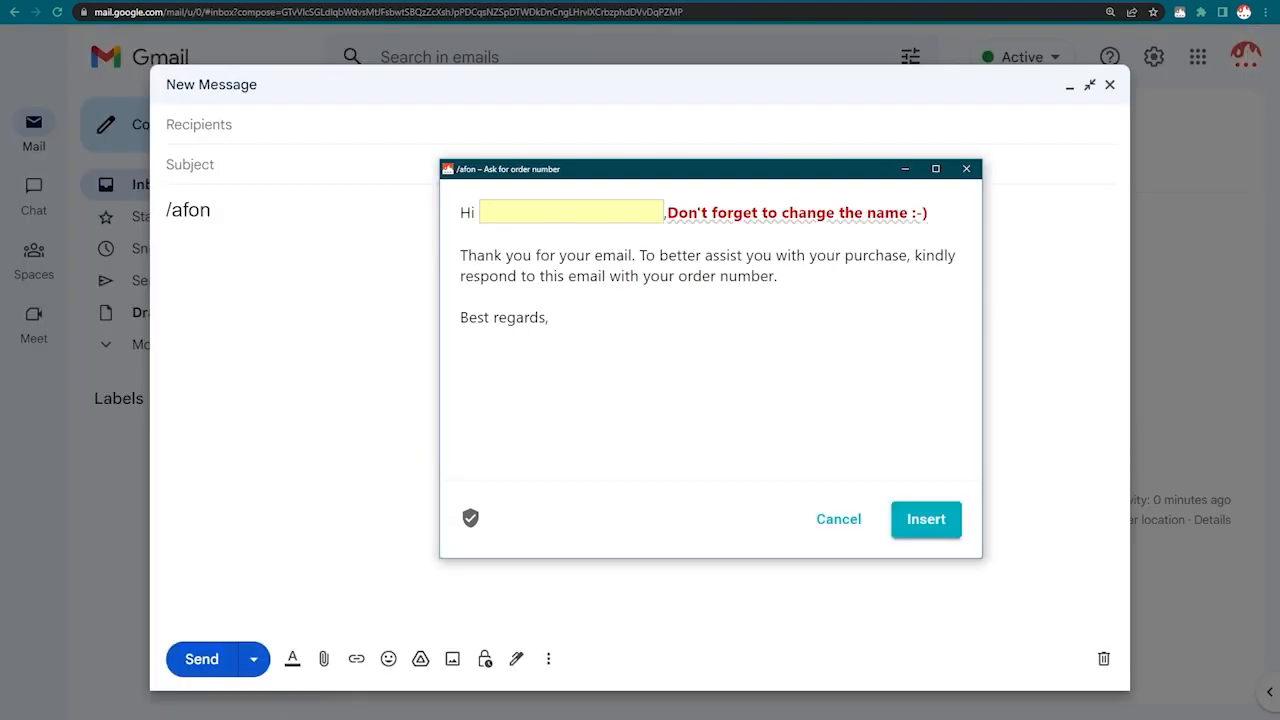
type("Jamie")
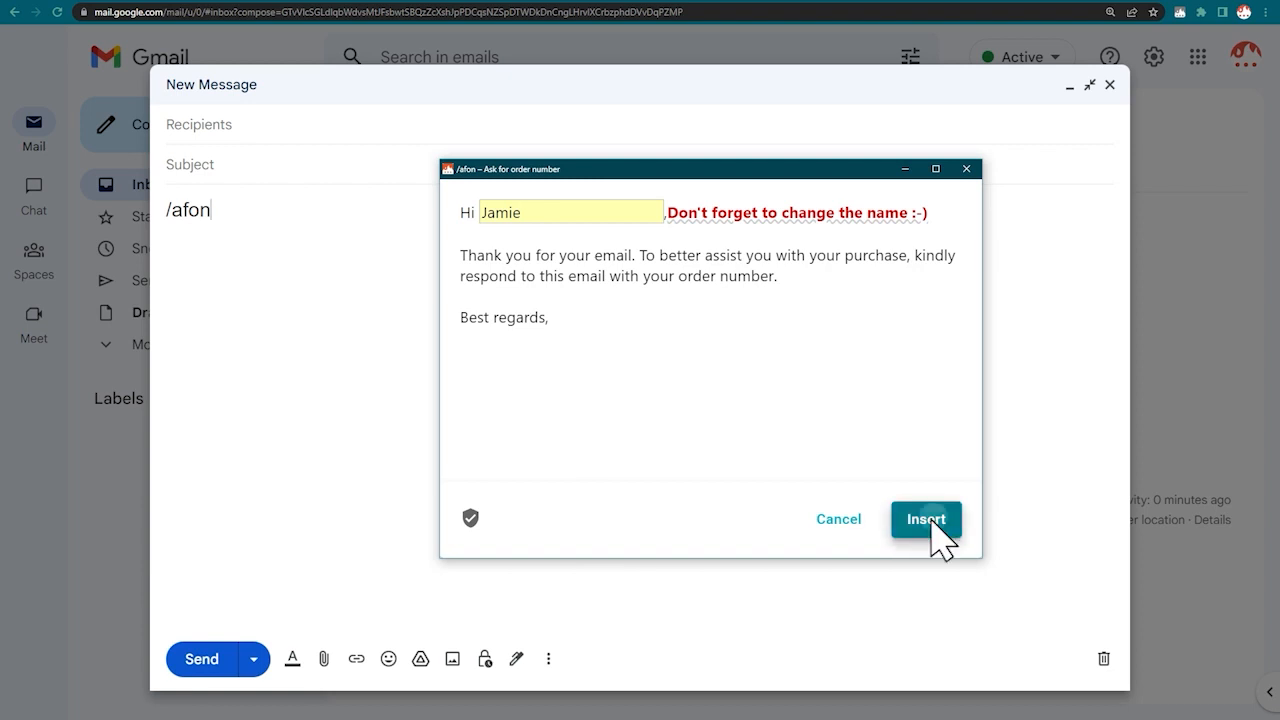
left_click(925, 519)
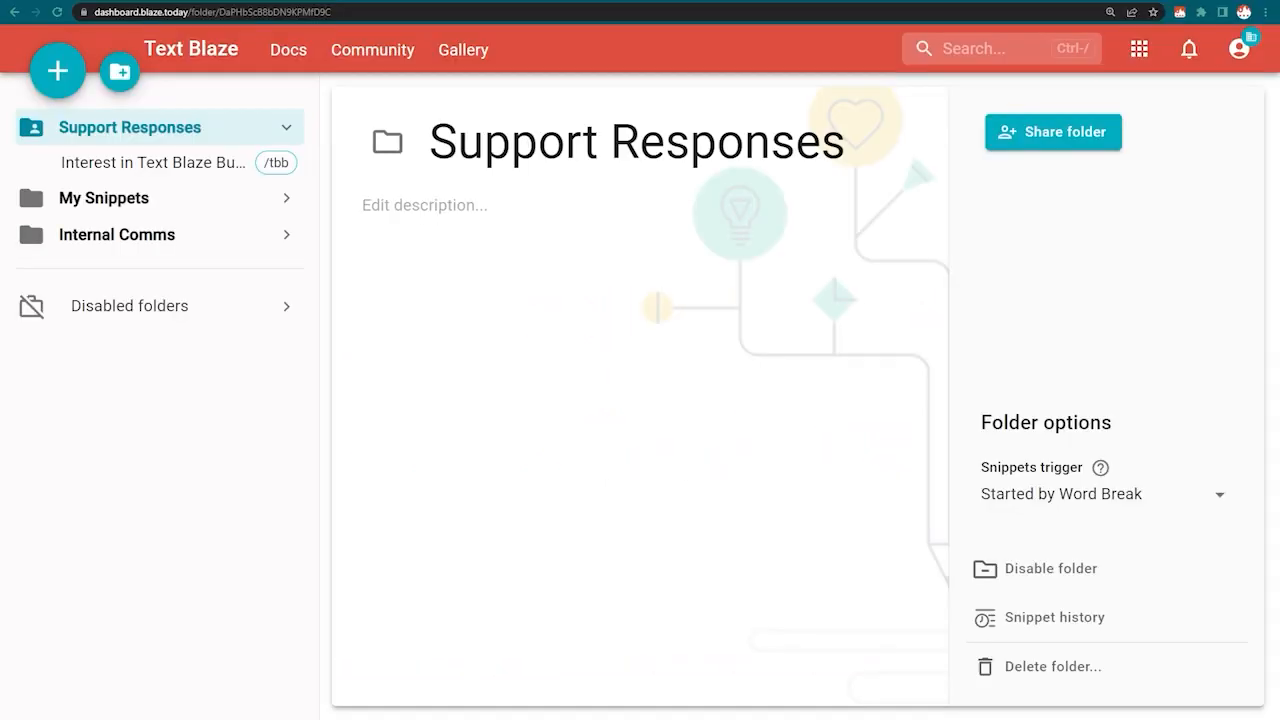
left_click(1238, 48)
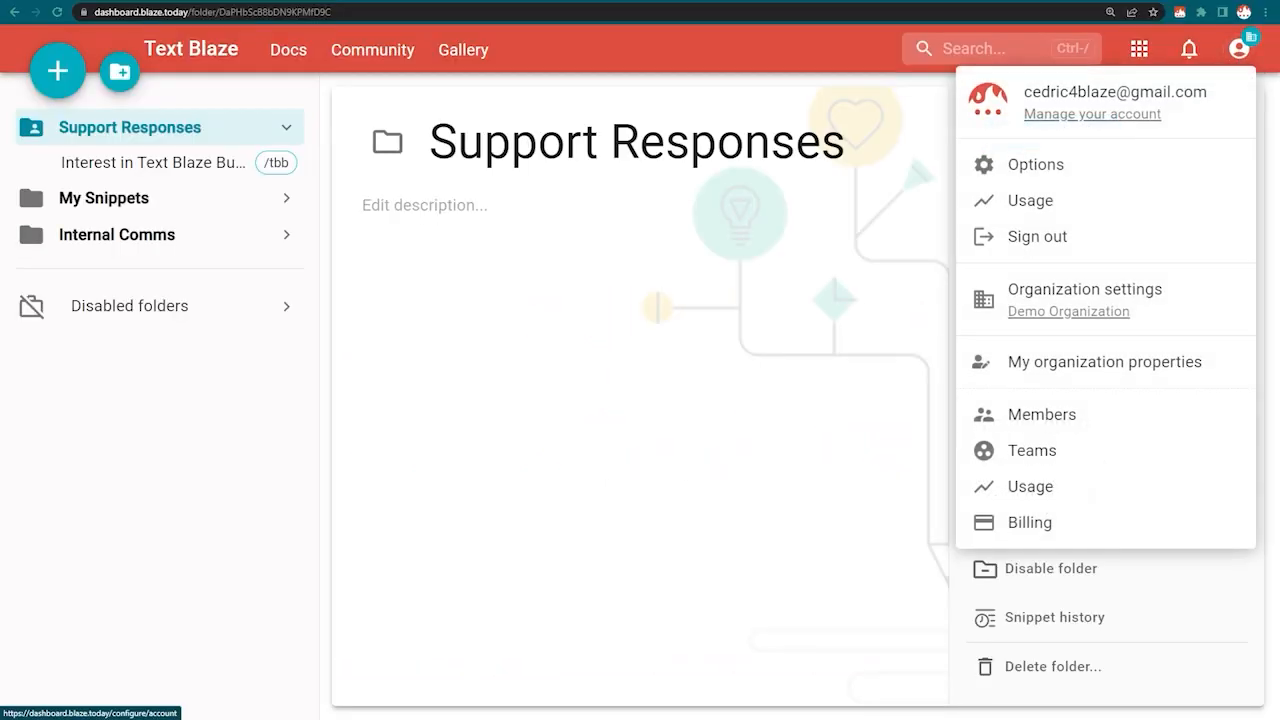
Step: Open the /tbb snippet and insert the user name property from User properties
left_click(1041, 414)
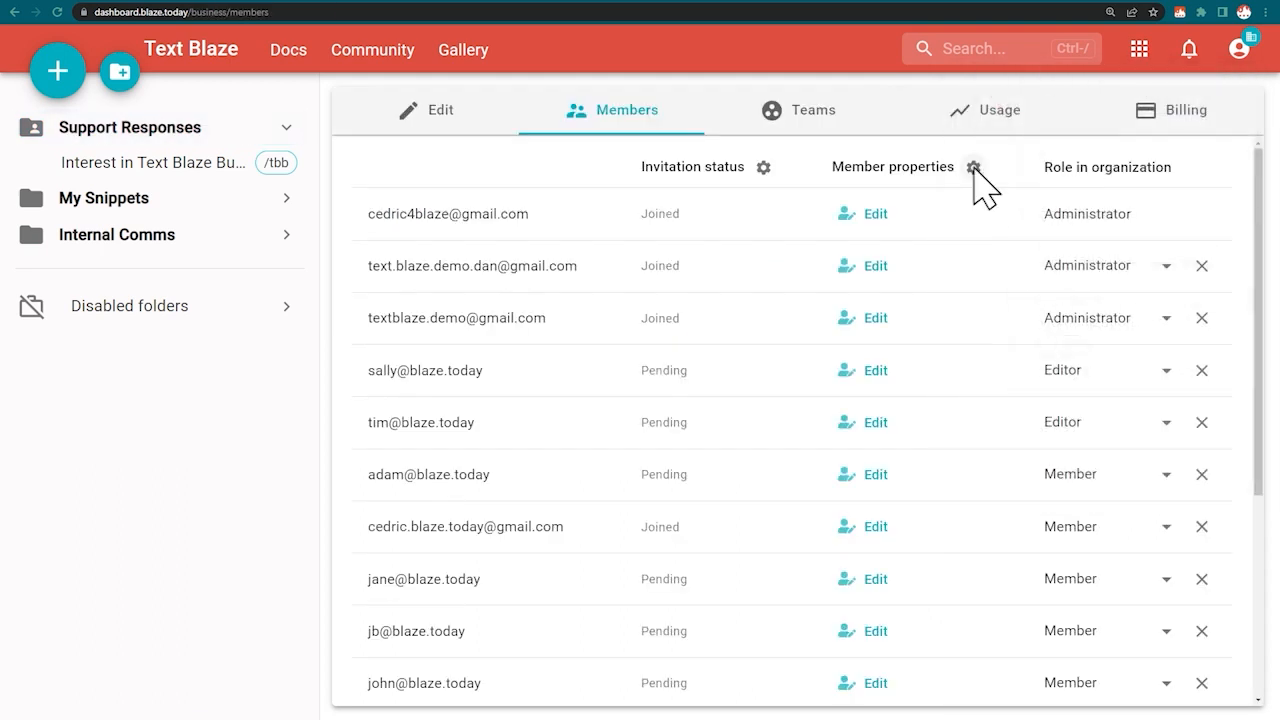
left_click(975, 166)
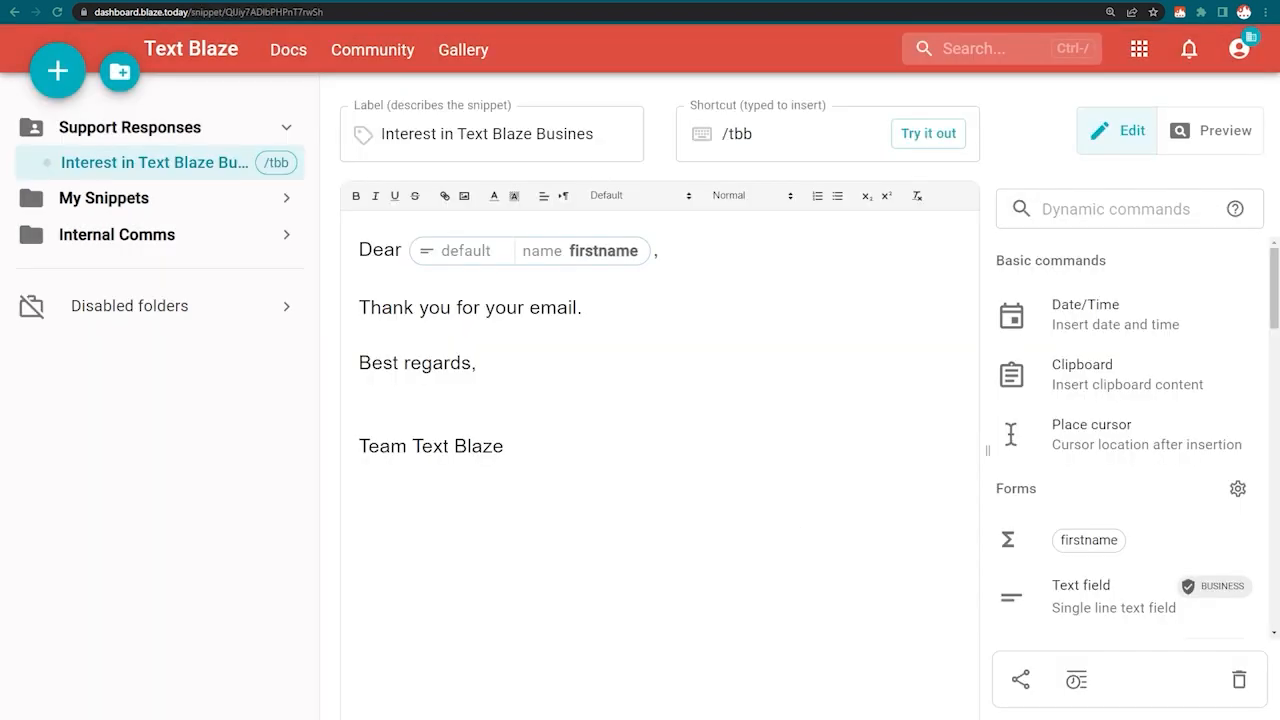
type("u")
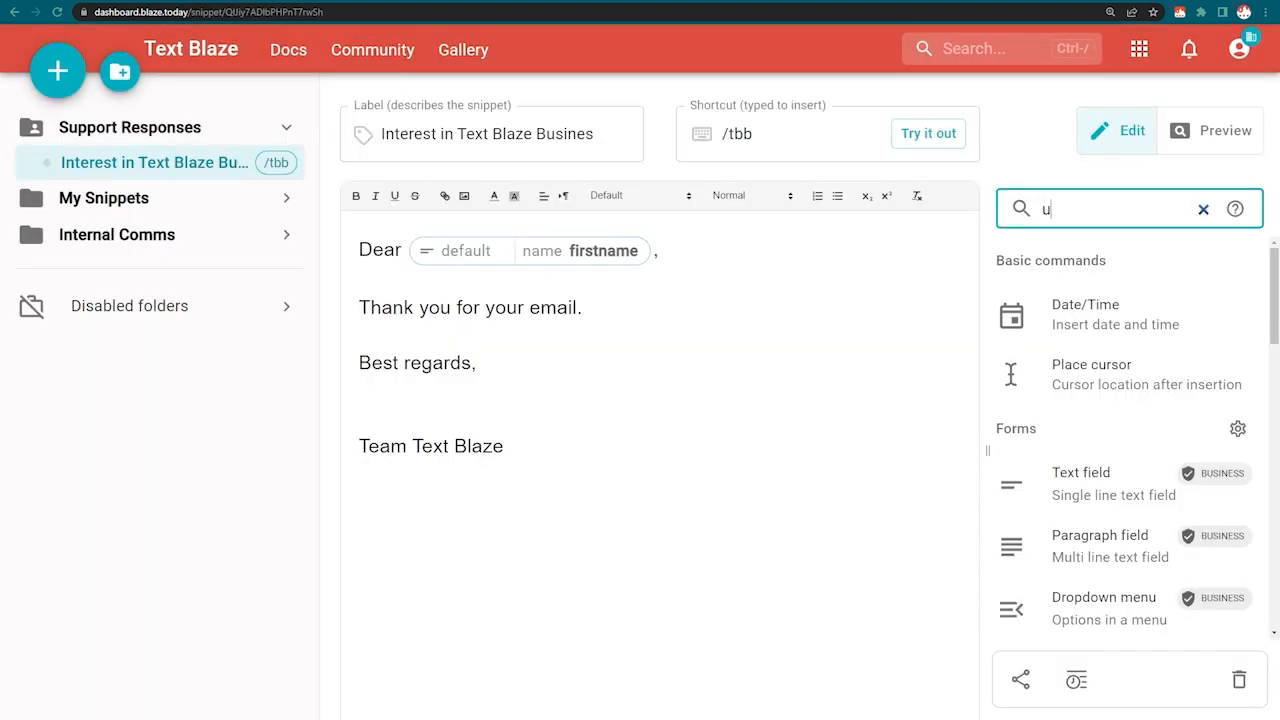
type("ser")
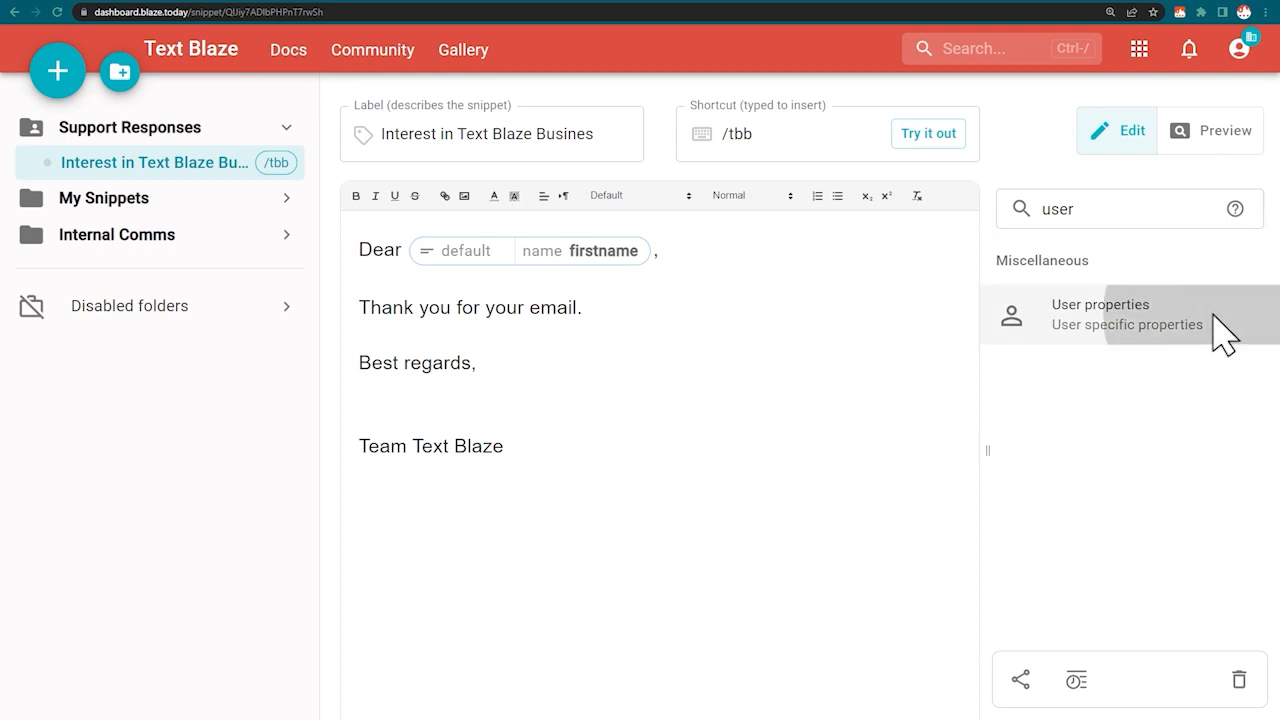
left_click(1100, 314)
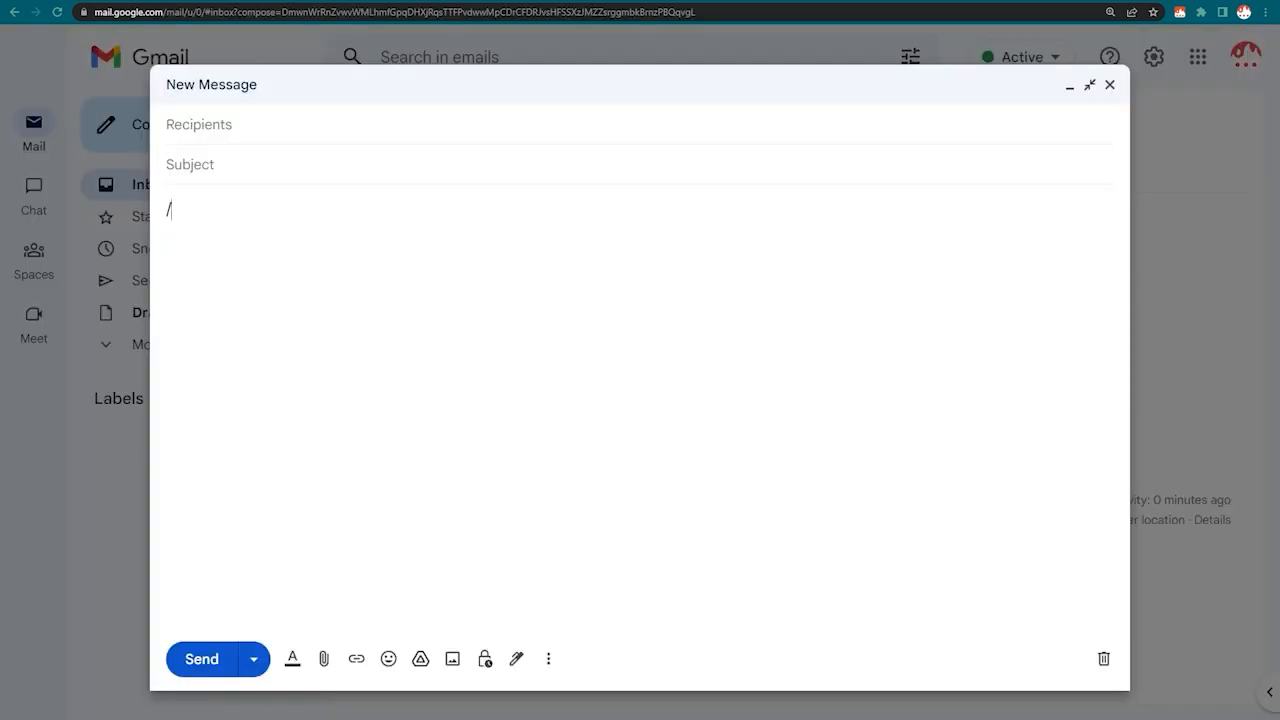
Step: Insert the /tbb reply as two different users, each signed with their own name
type("tbb")
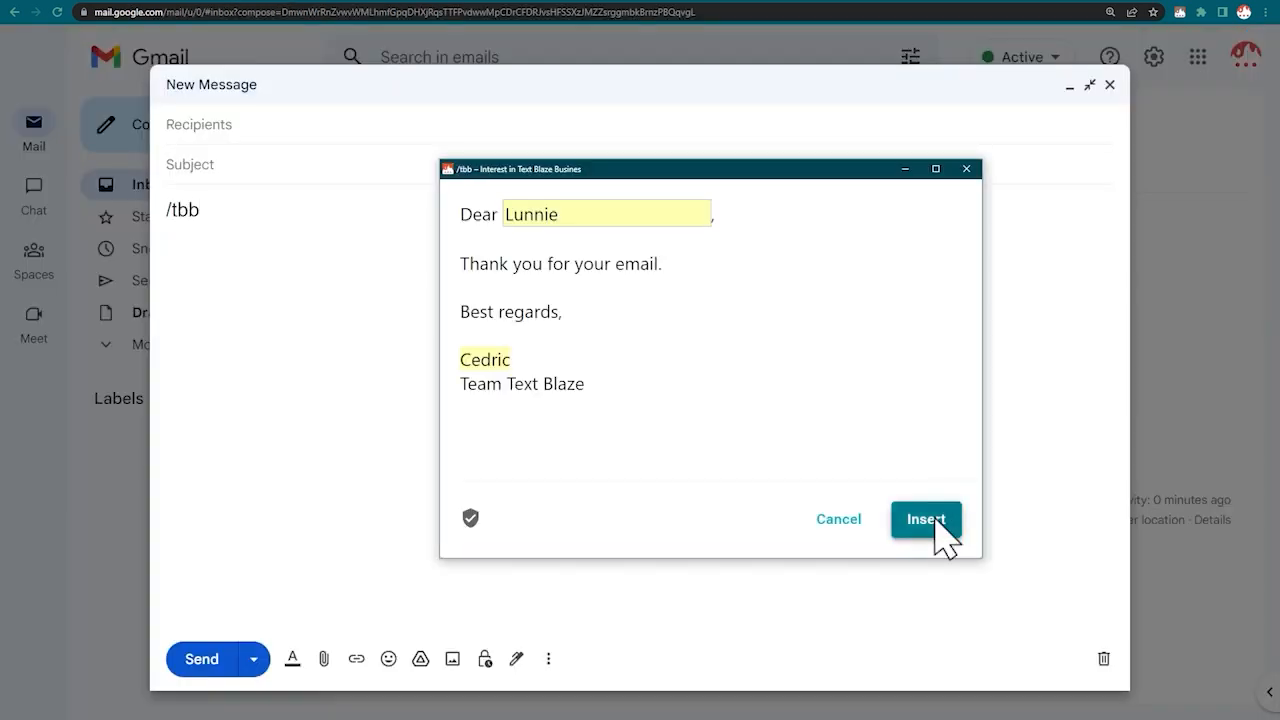
left_click(925, 519)
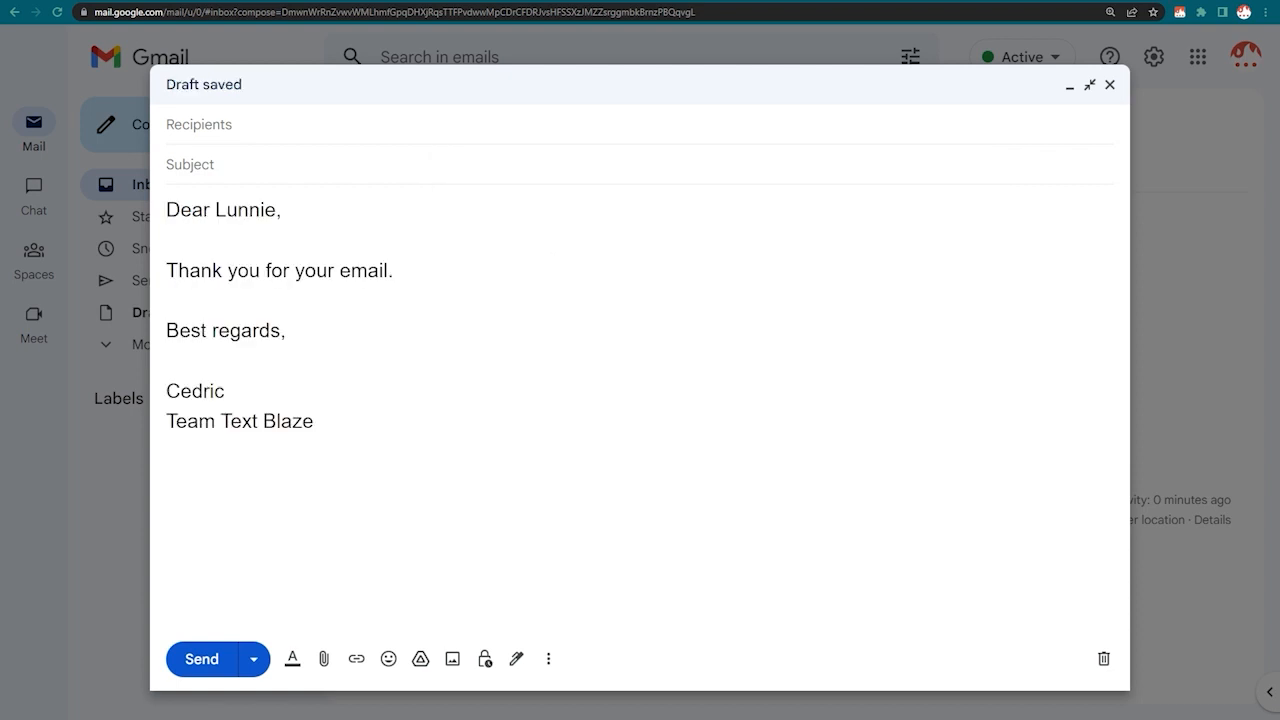
type("/tbb")
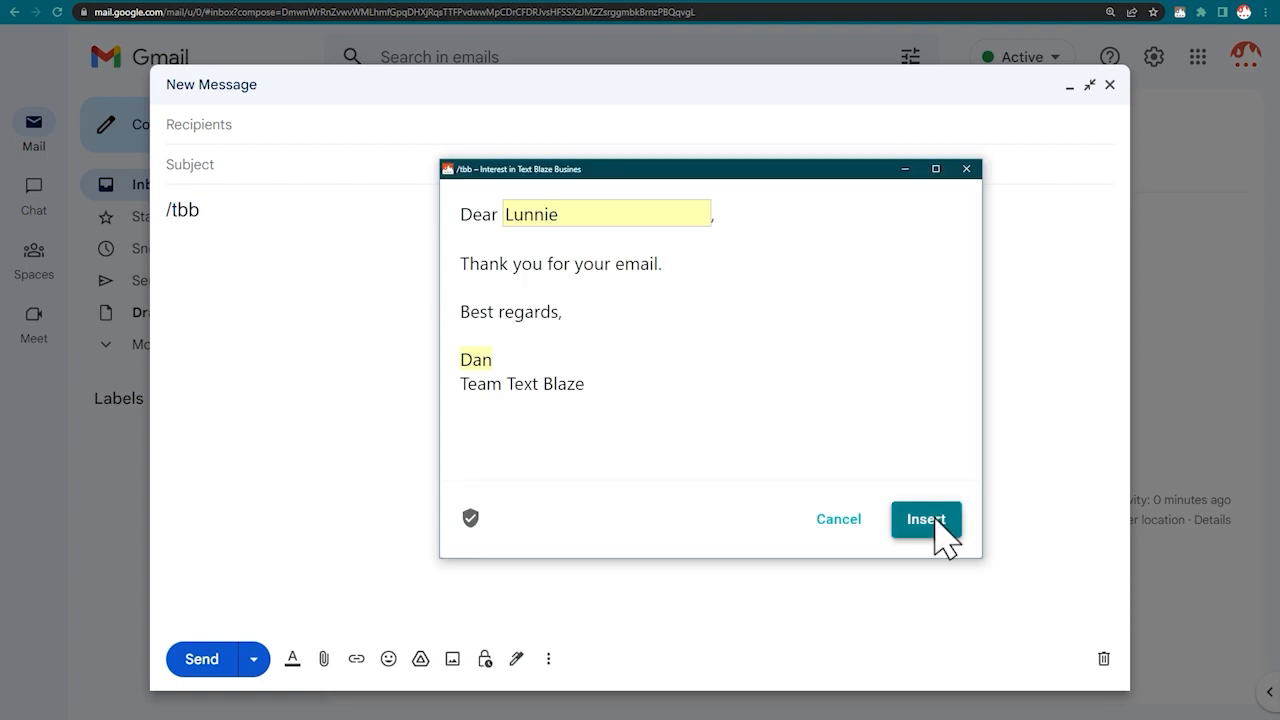
left_click(925, 519)
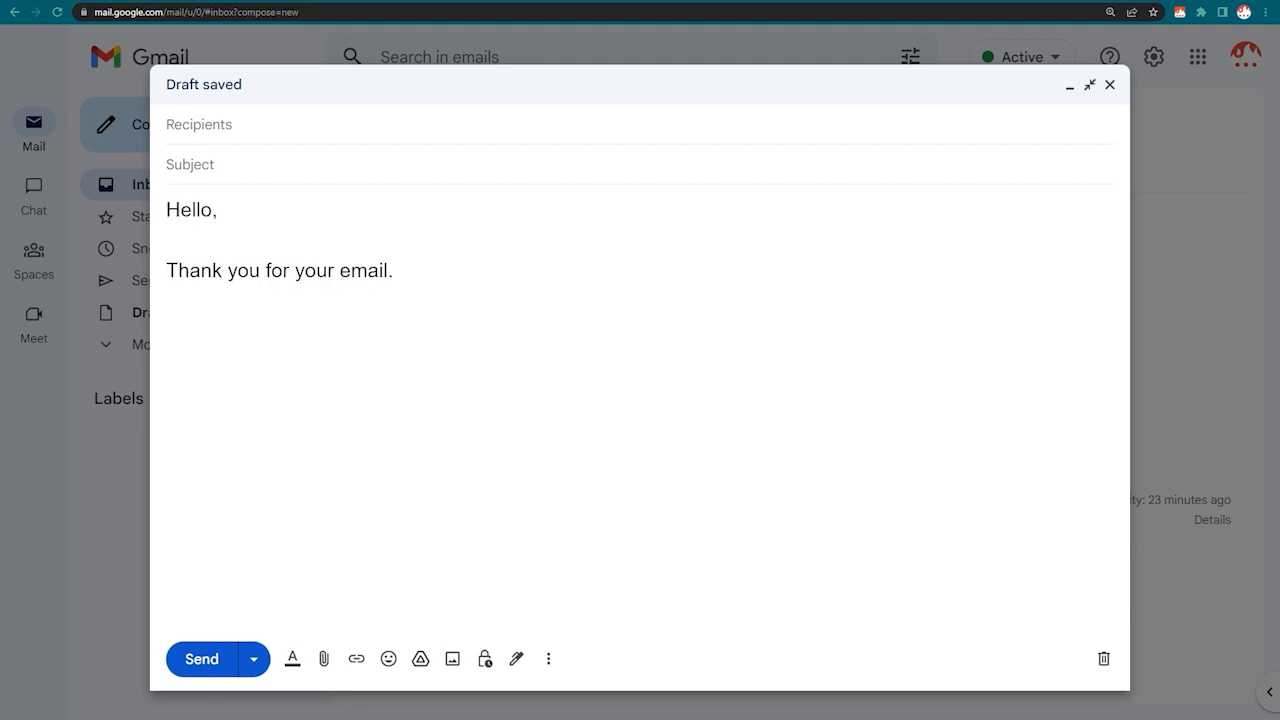
Step: Type the /hell shortcut into the new Gmail message
type("/hell")
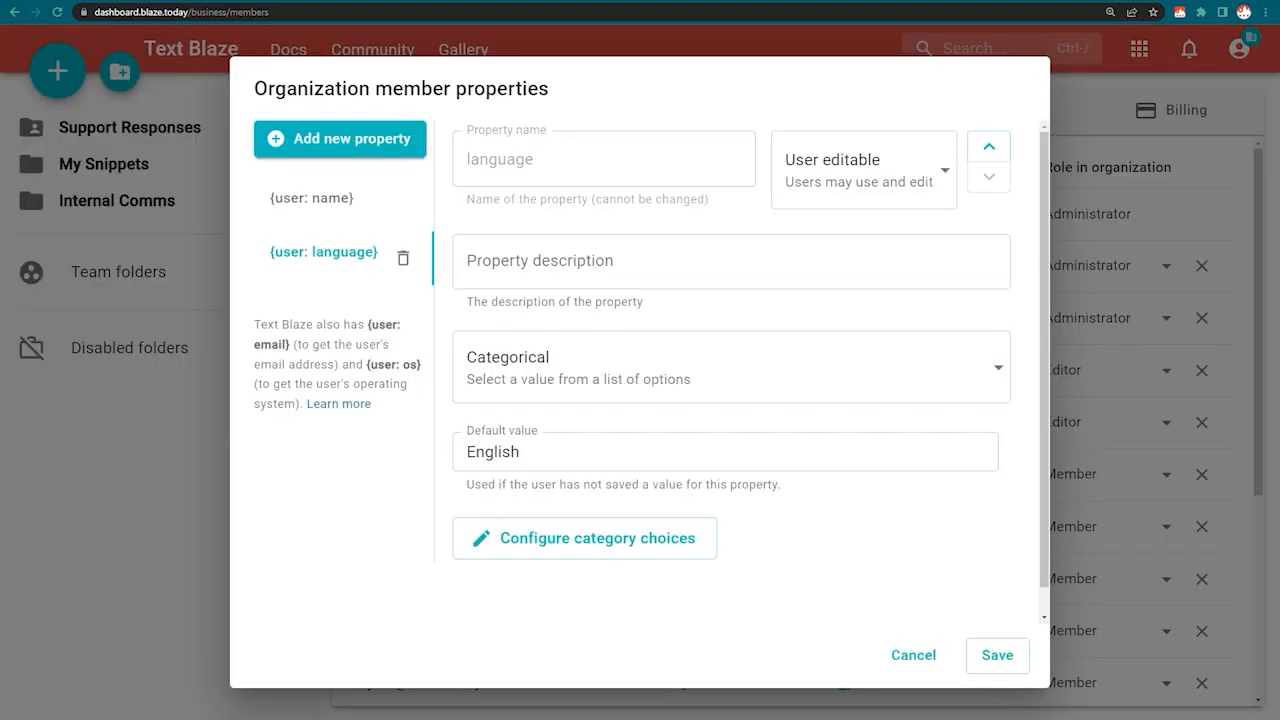
Step: Review the language property's choices English, German and Italian, then close them
left_click(584, 538)
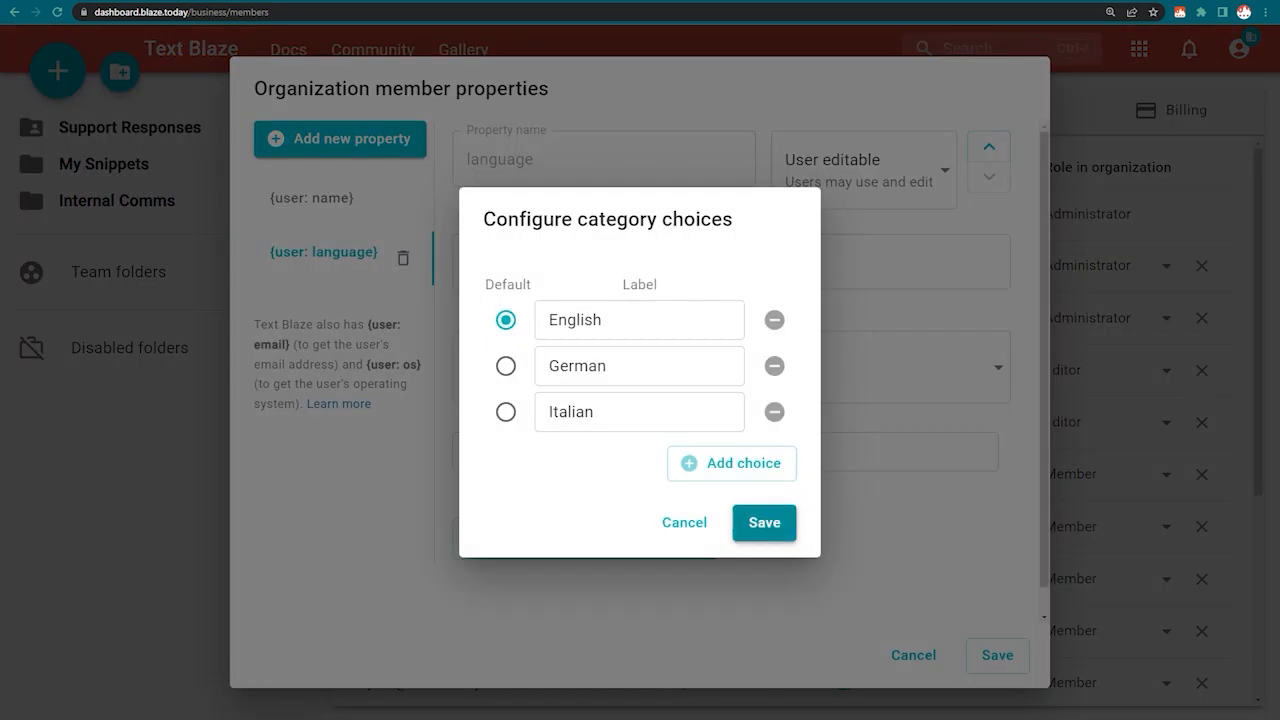
left_click(763, 522)
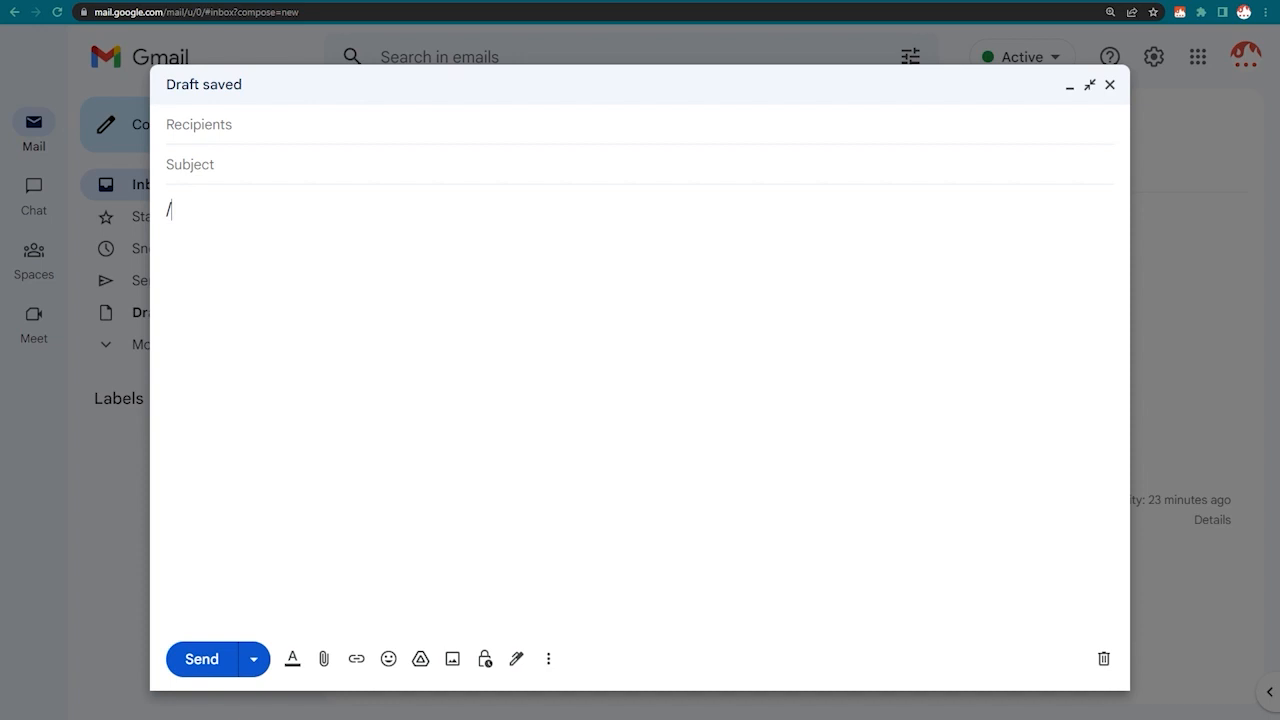
Step: Type the greeting 'Hello,' into the new Gmail message
type("Hello,")
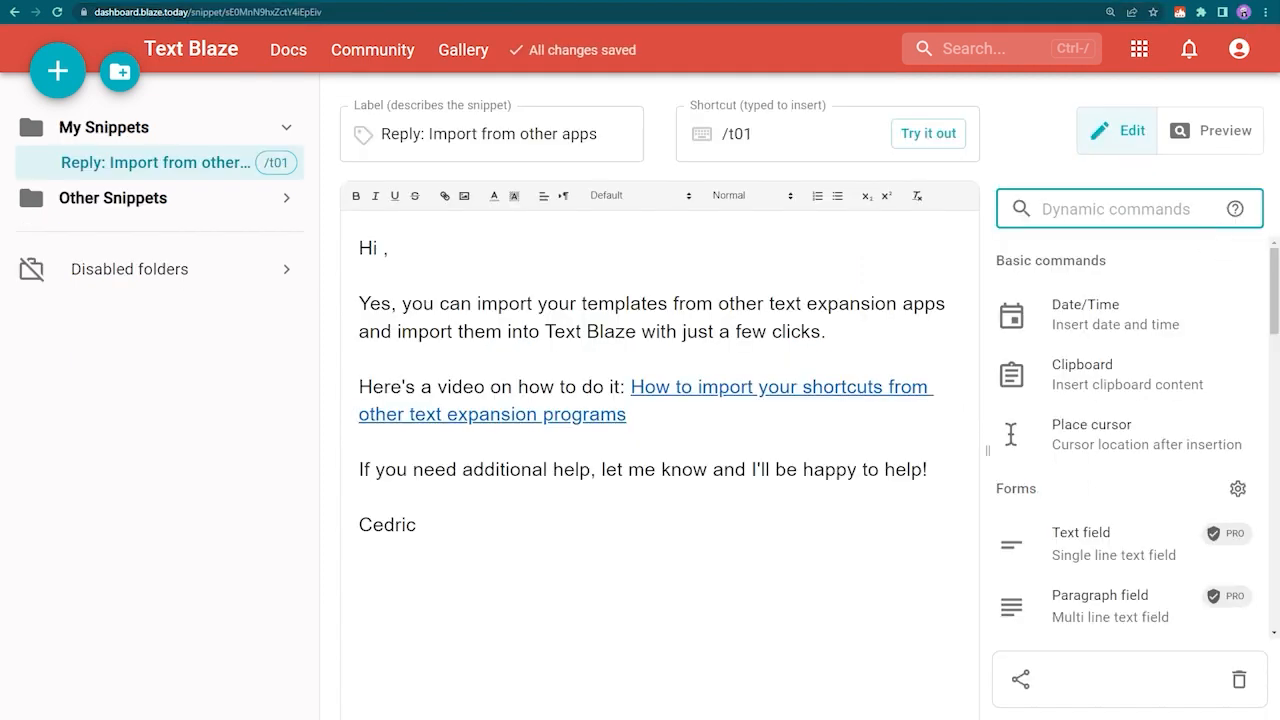
Step: Insert the Gmail pack's Recipient First Name command, defaulting to 'there', into the greeting
type("gmail")
type("there")
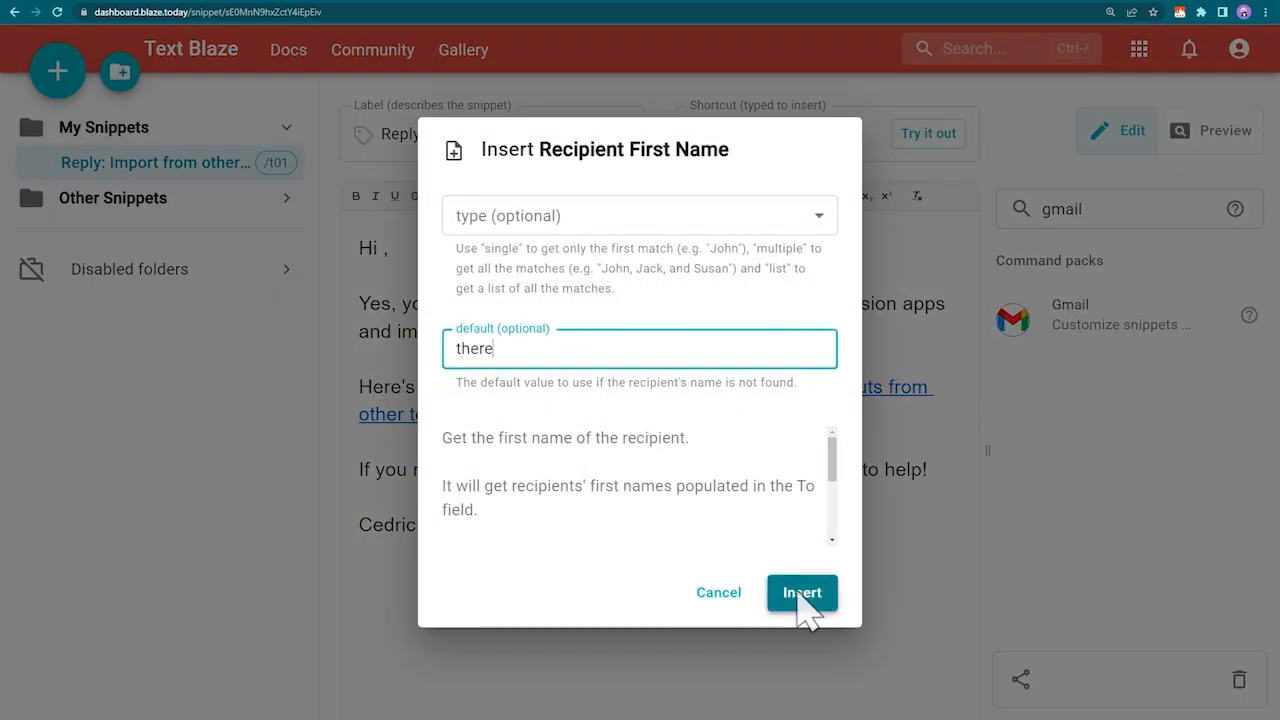
left_click(801, 592)
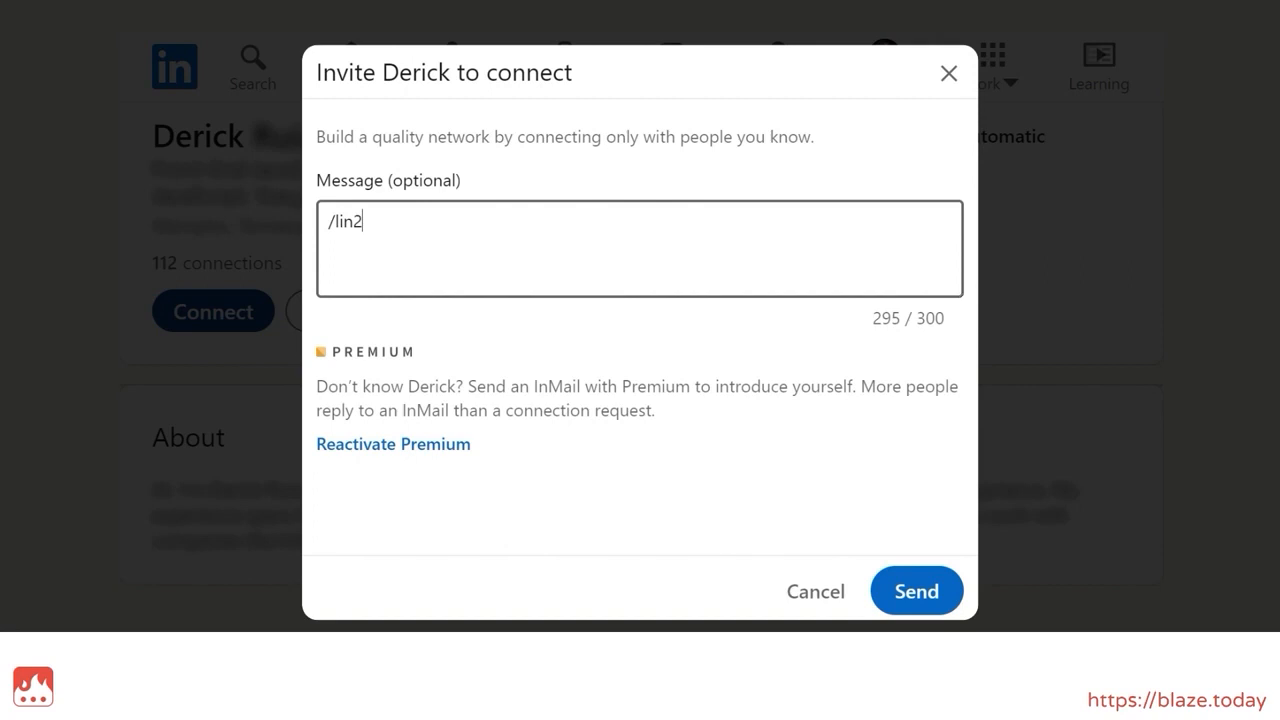
type("Hi Derick. Looks like we're both actively involved in SaaS, Tech and eCommerce, so I thought it would be cool to connect.")
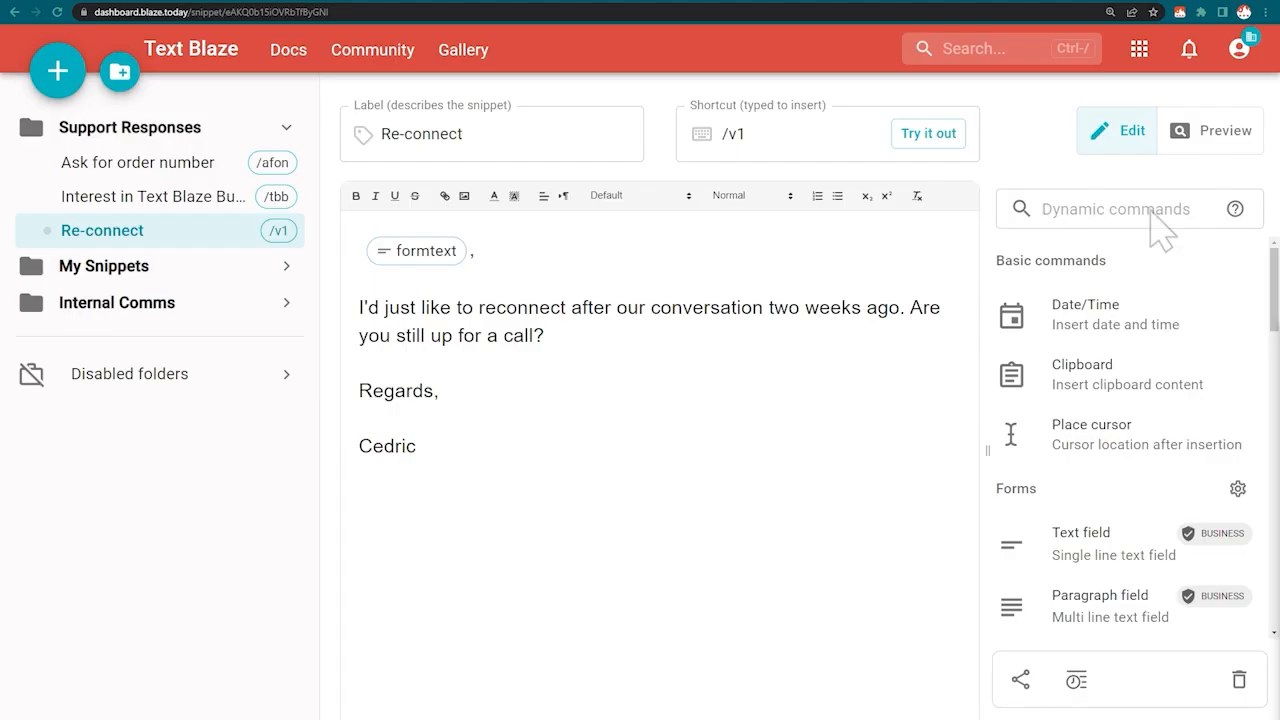
Step: Add a Random Text command from the Randomize pack to the Re-connect snippet
type("random")
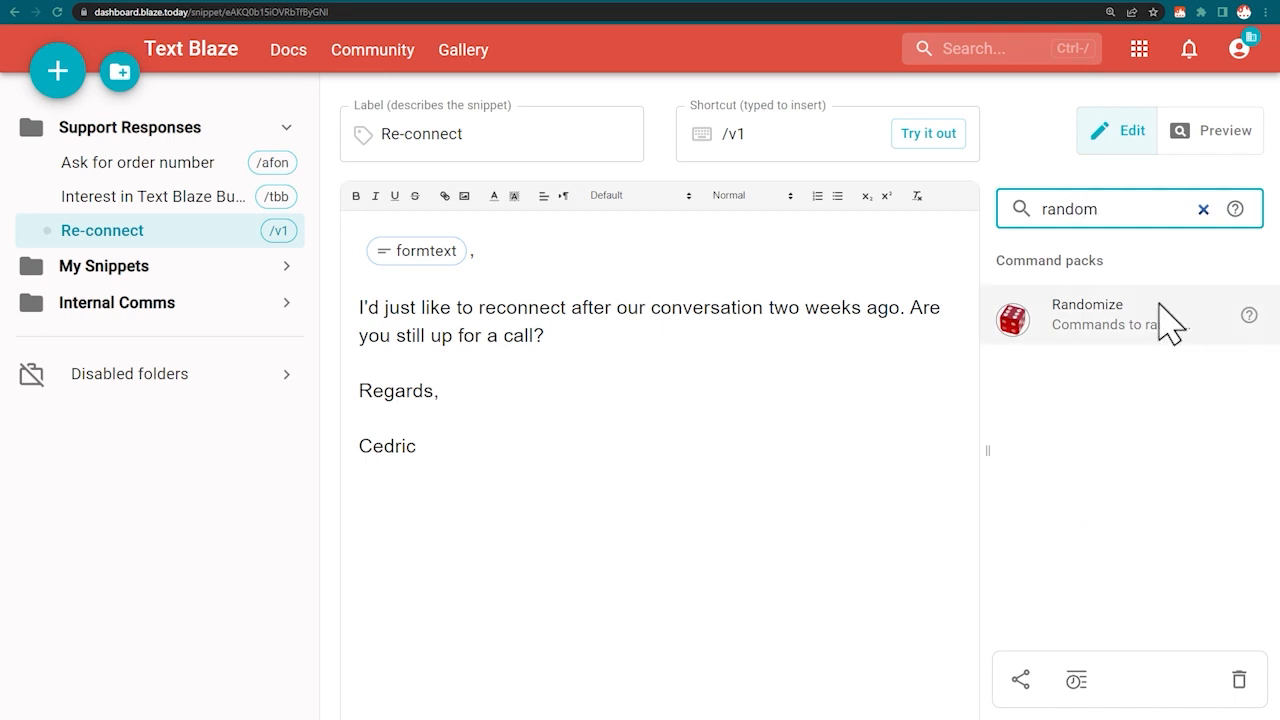
left_click(1087, 315)
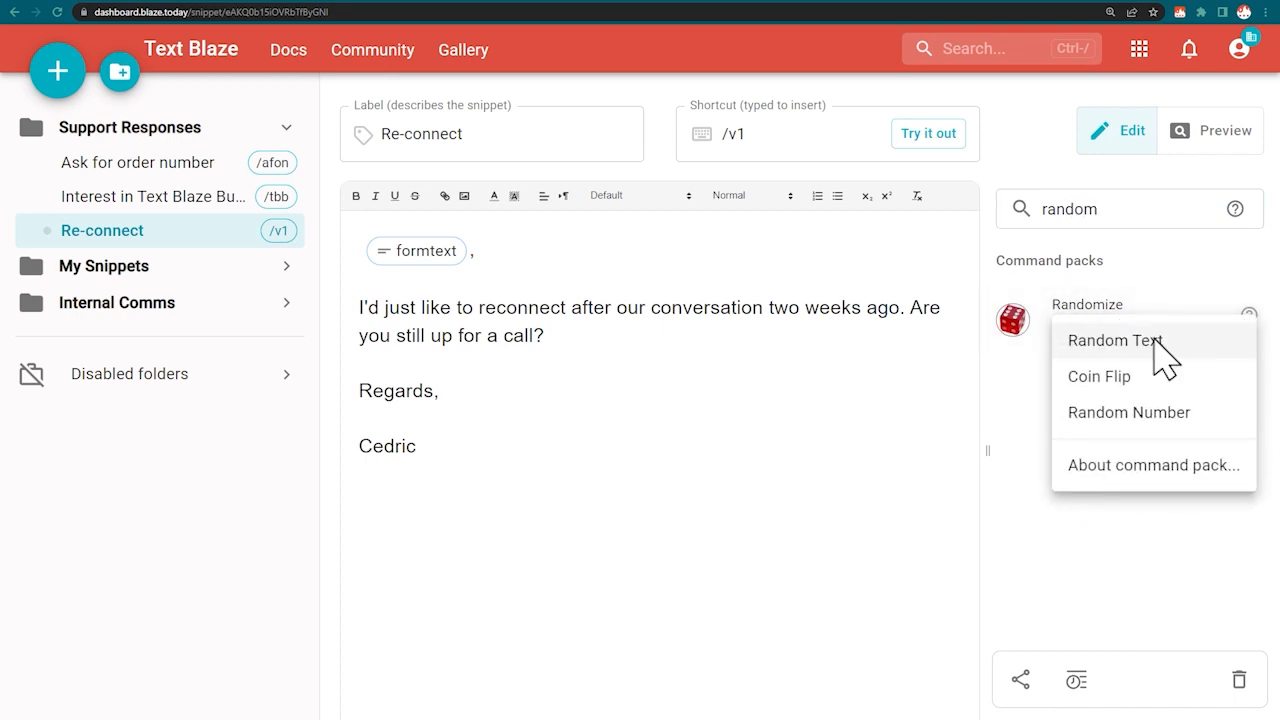
left_click(1116, 340)
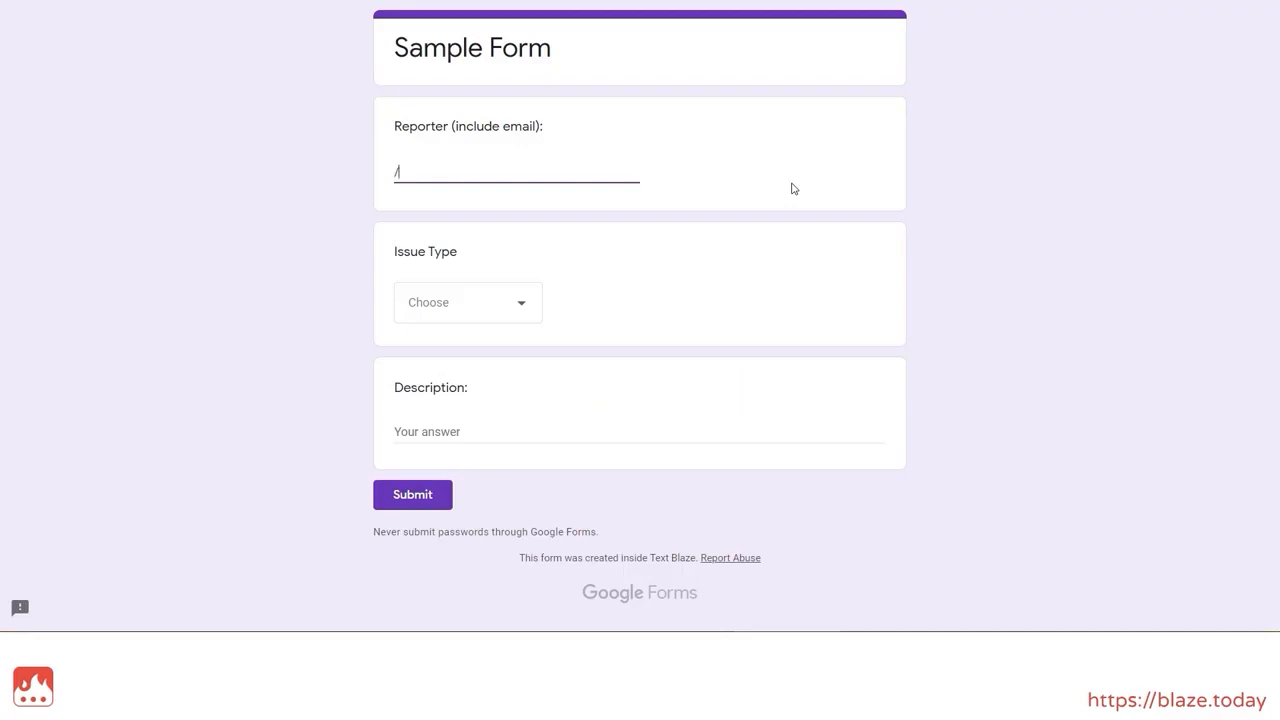
Step: Run the /v4 snippet in the Reporter field with notes on this case
type("v4")
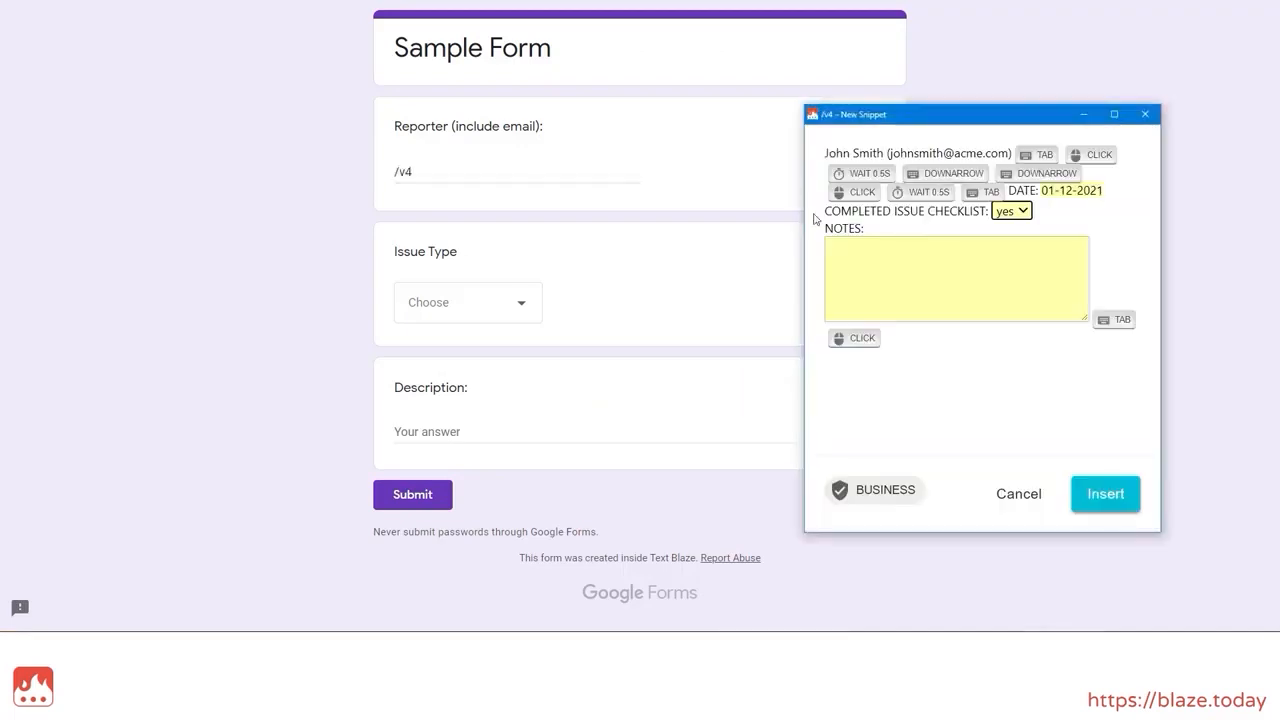
type("Here are my notes on this case")
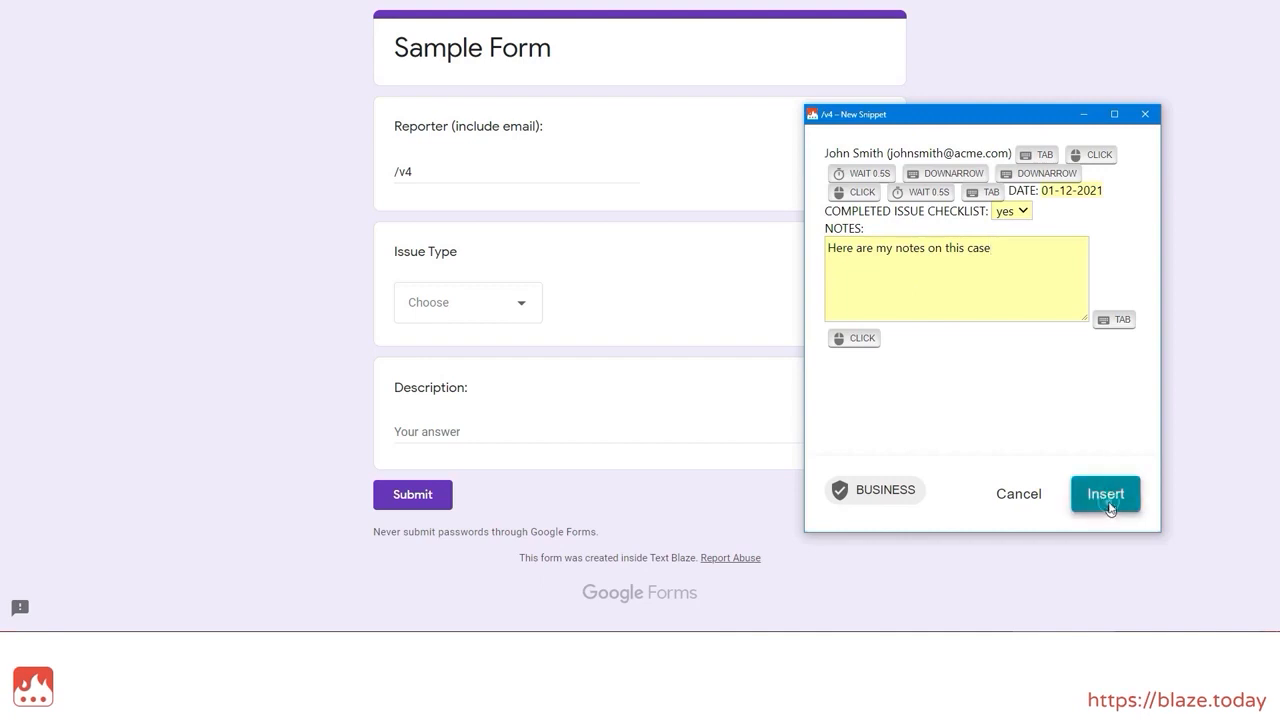
left_click(1104, 493)
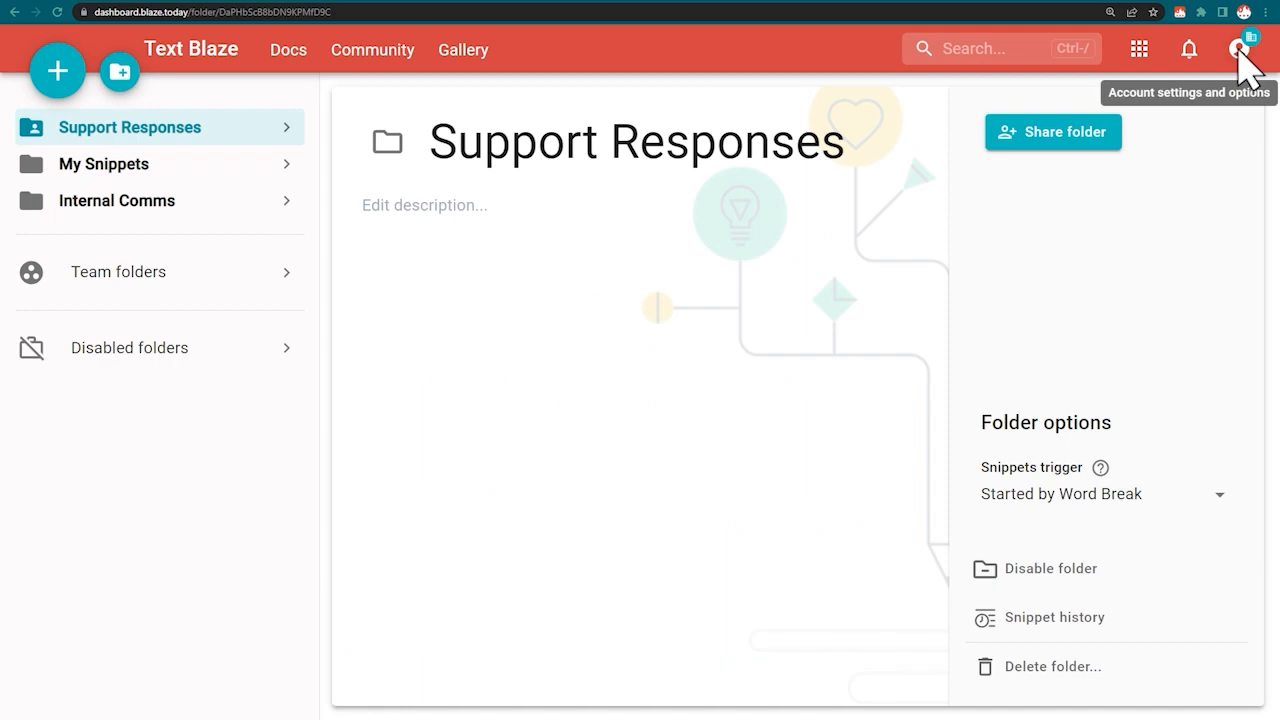
Step: Create and save a 'Tech Support' team, then expand Team folders in the sidebar
left_click(1240, 48)
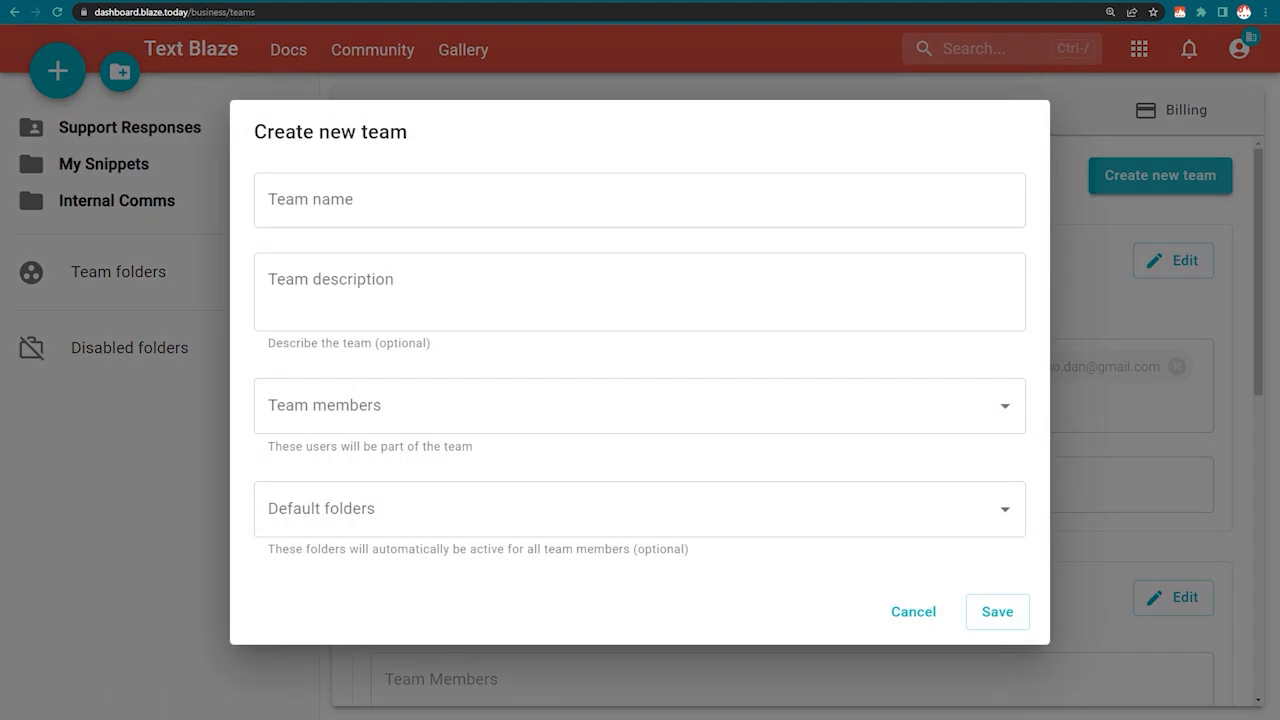
type("Tech Suppo")
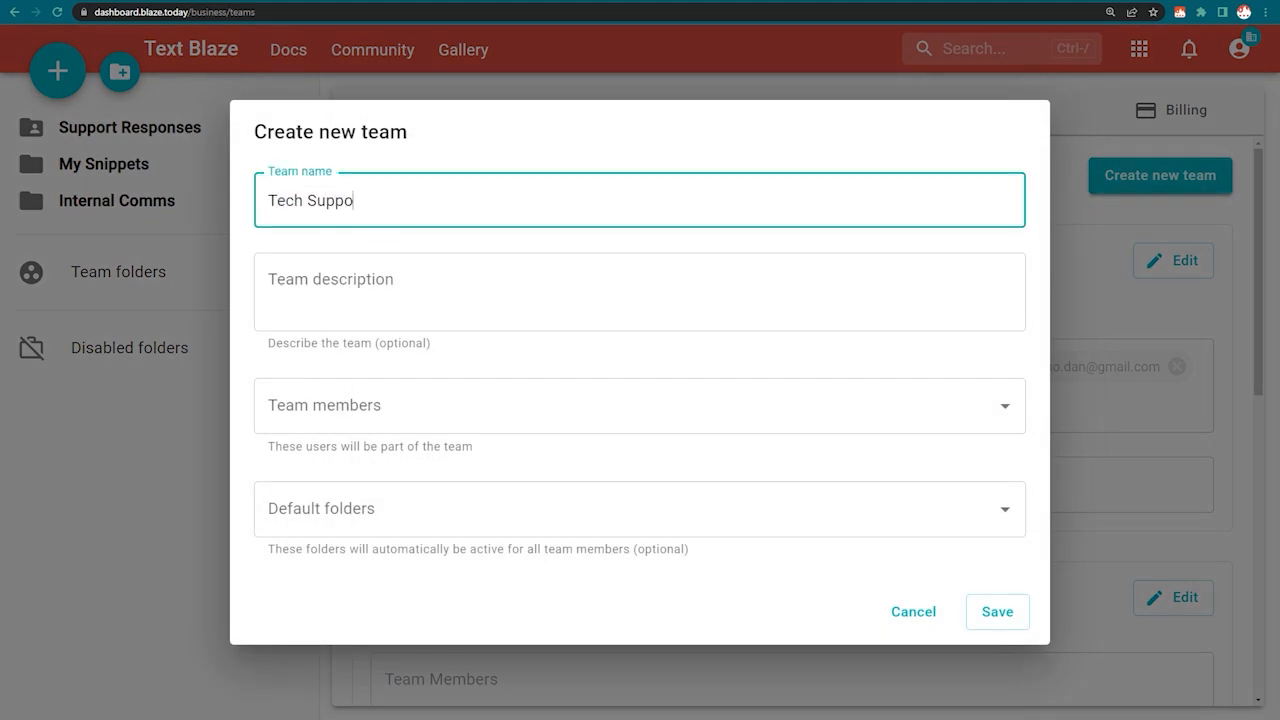
left_click(640, 405)
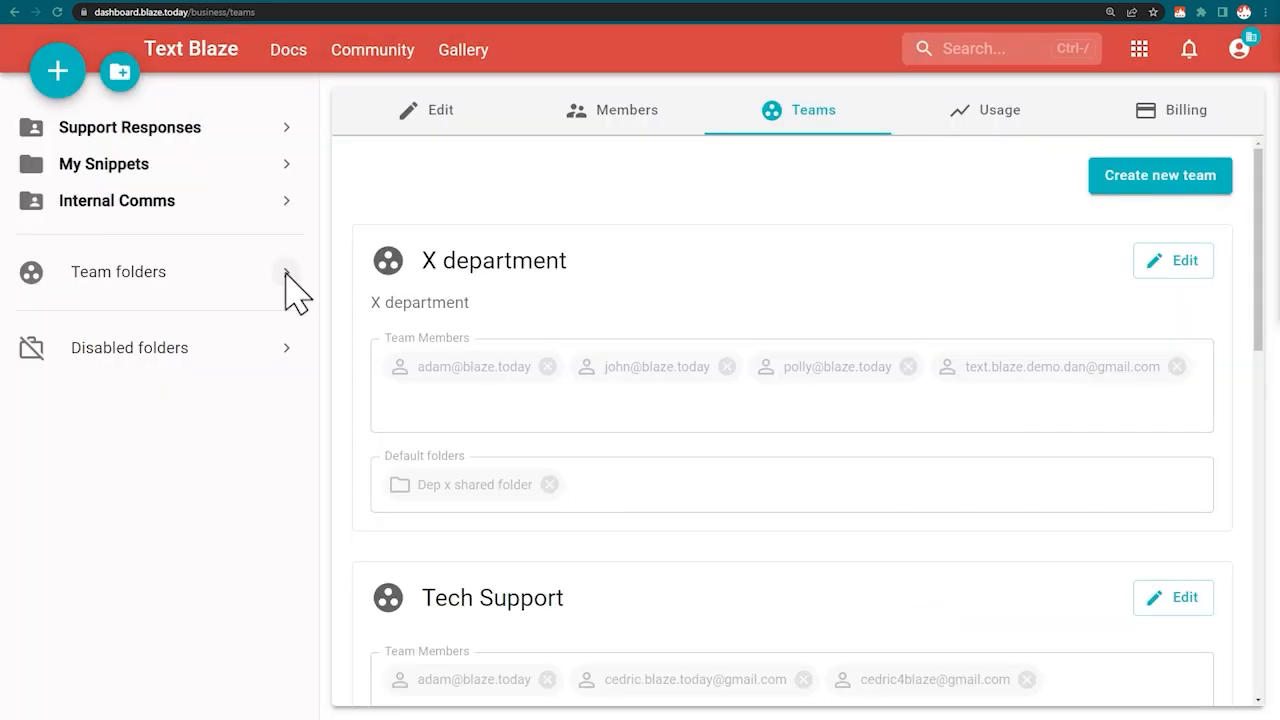
left_click(286, 272)
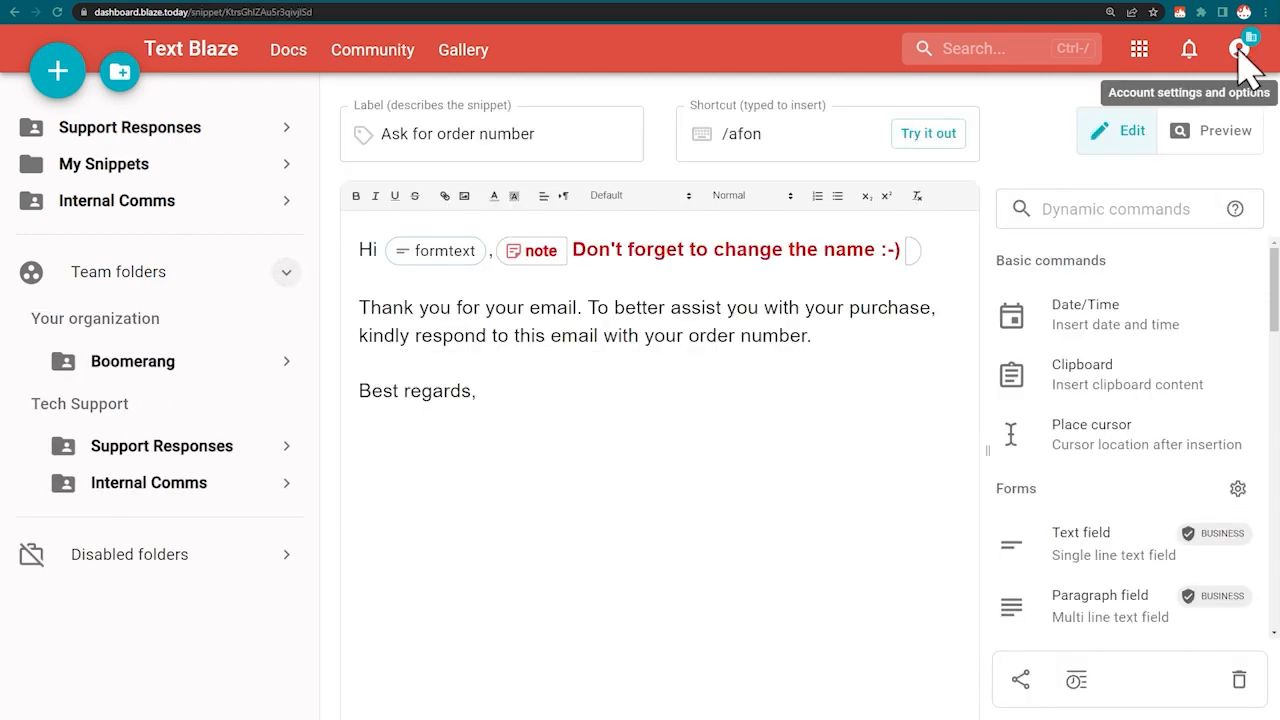
Step: Open organization usage statistics and scroll through the weekly chart of snippets used
left_click(1245, 48)
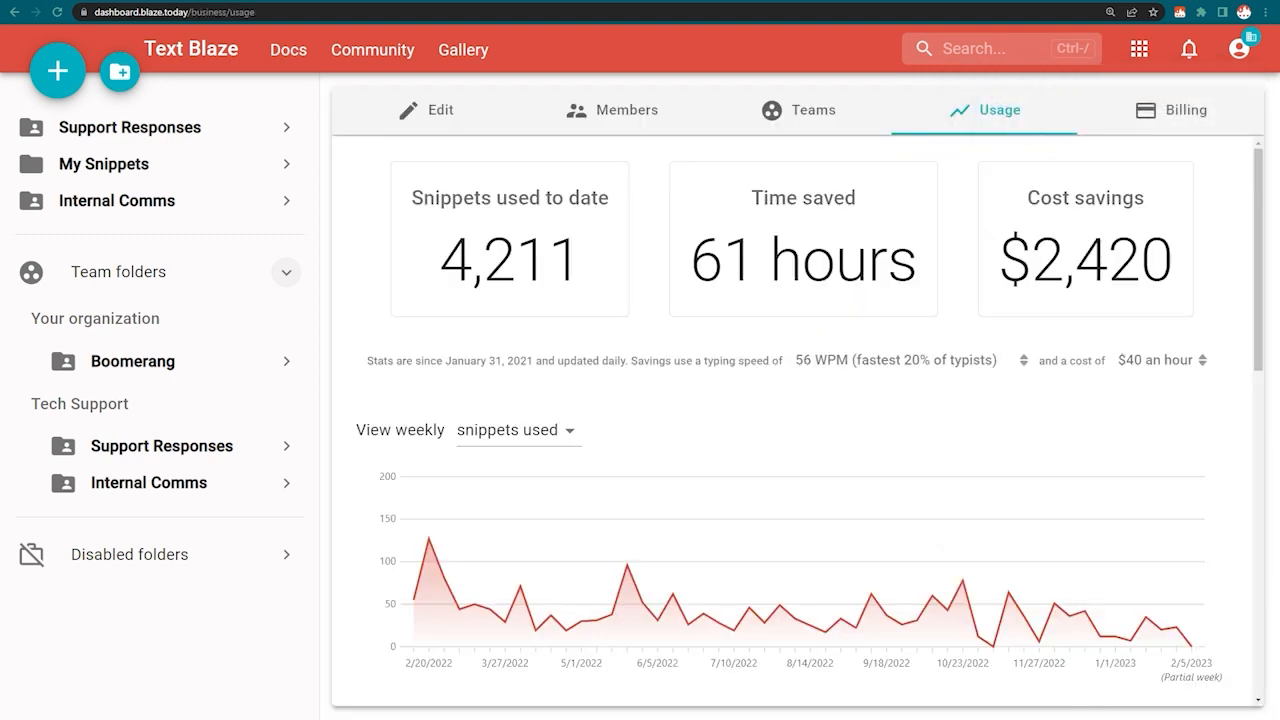
scroll("down", 3)
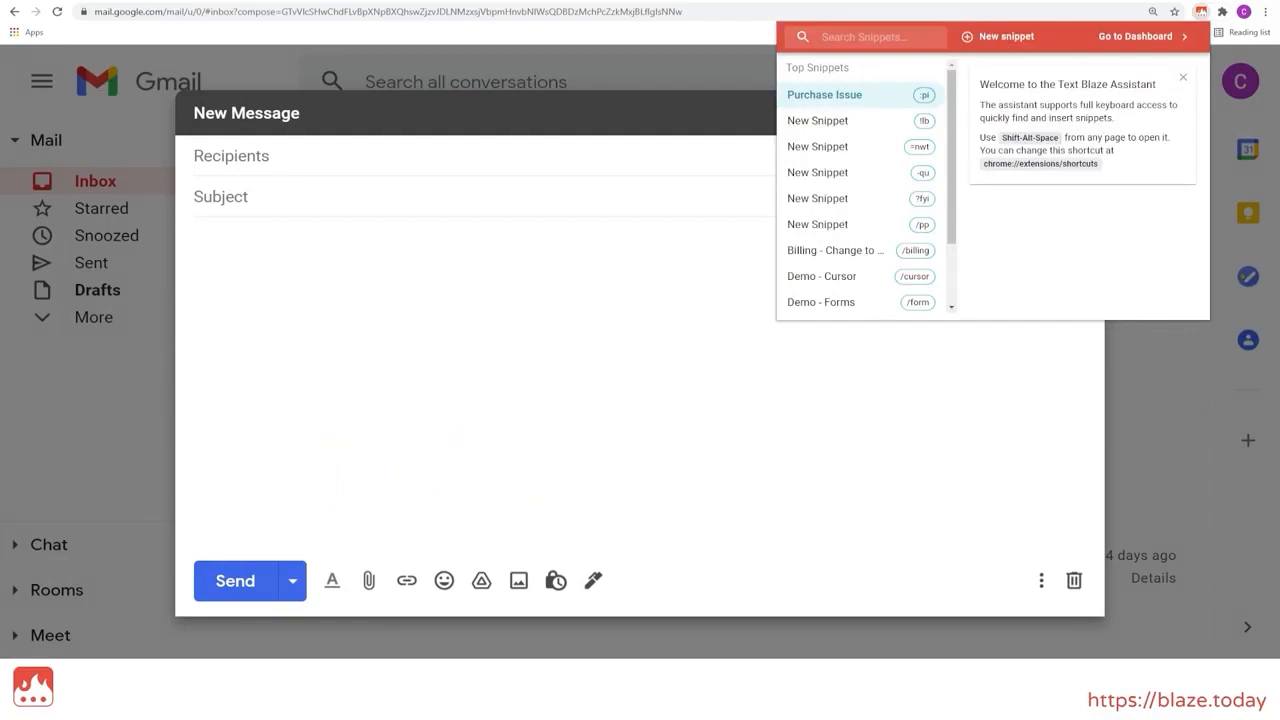
Step: Search the assistant for 'billing' and insert the Billing - Change to Yearly snippet
type("b")
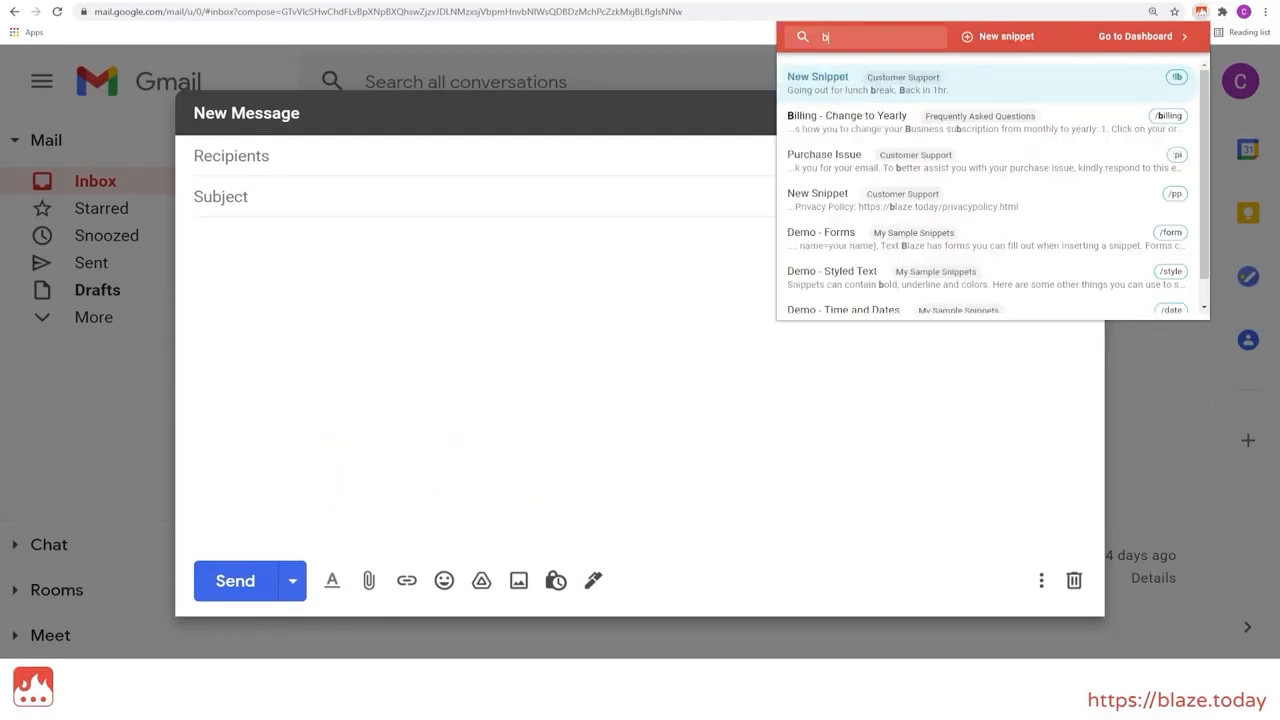
type("illing")
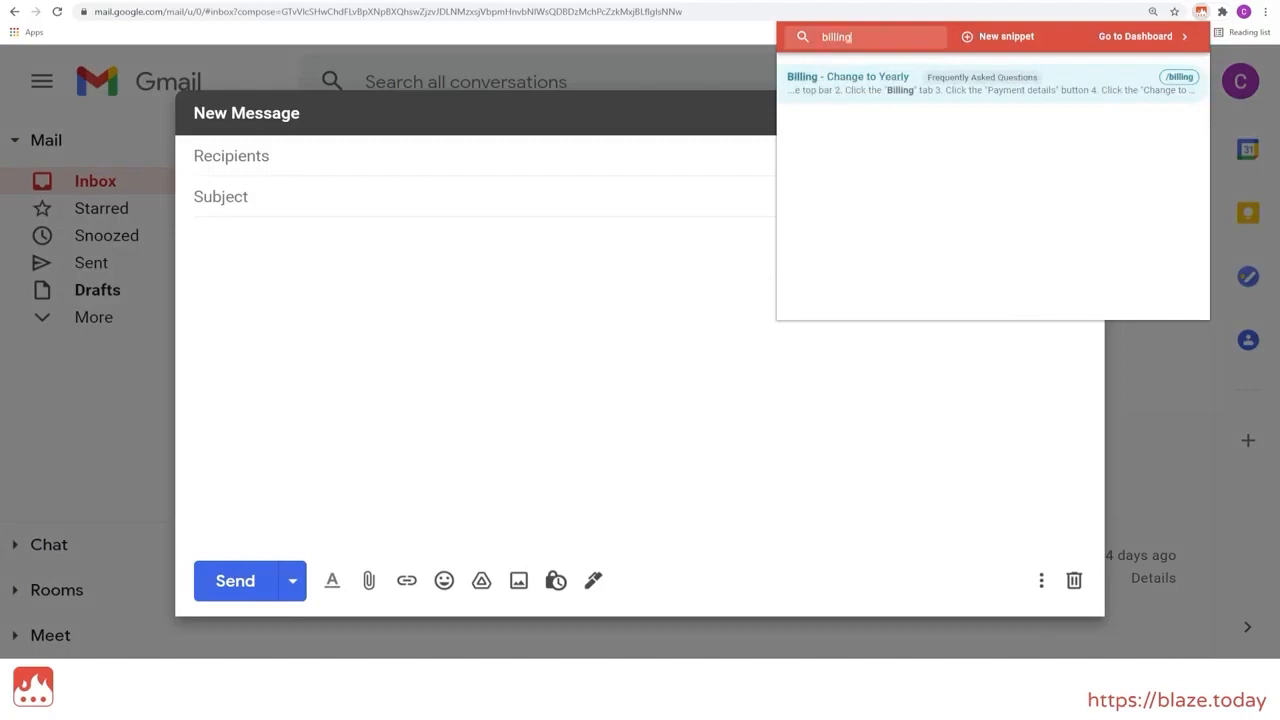
left_click(848, 76)
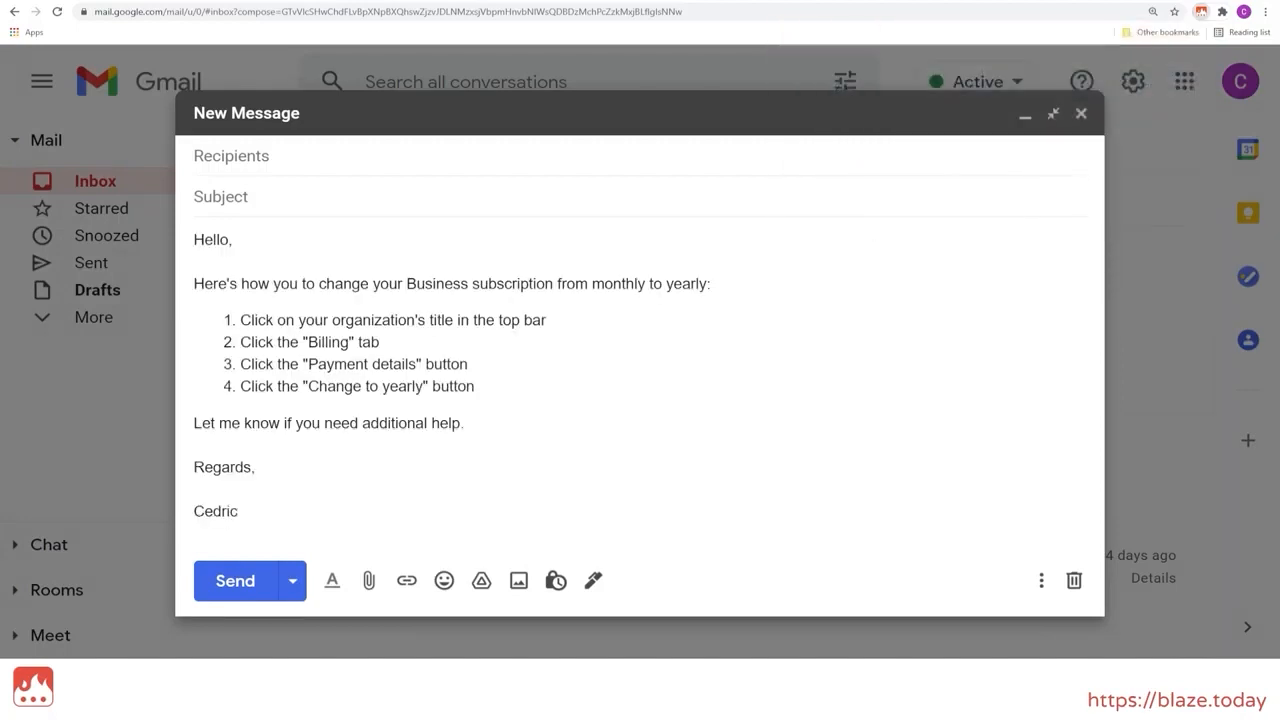